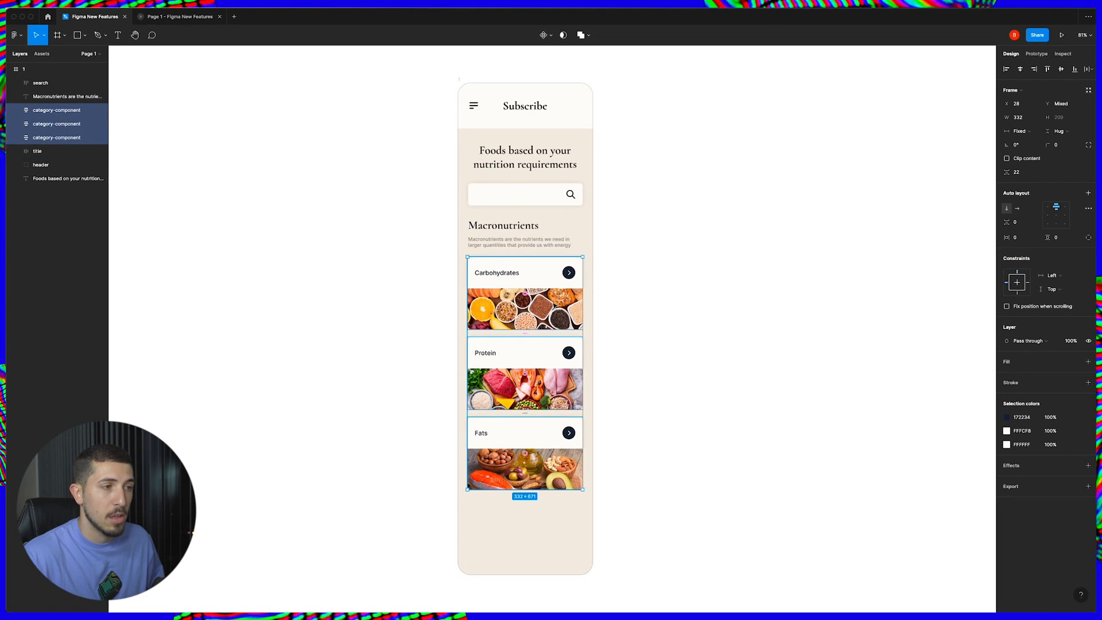
- Group the three selected category cards and convert the group into an auto layout frame
{"action": "right_click", "coordinate": [525, 309]}
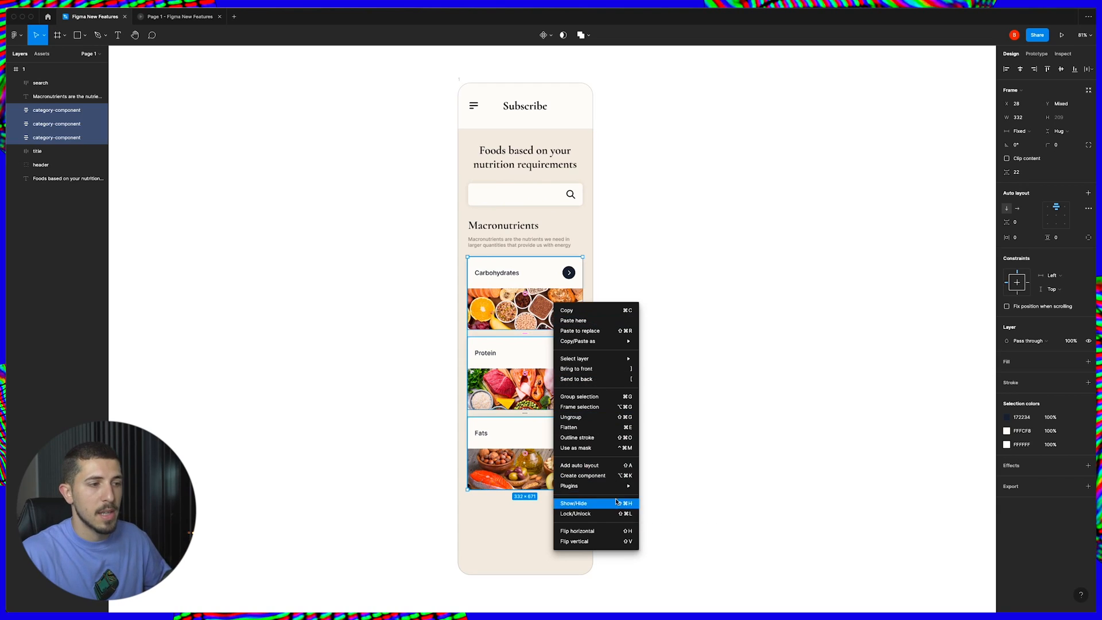
{"action": "mouse_move", "coordinate": [596, 396]}
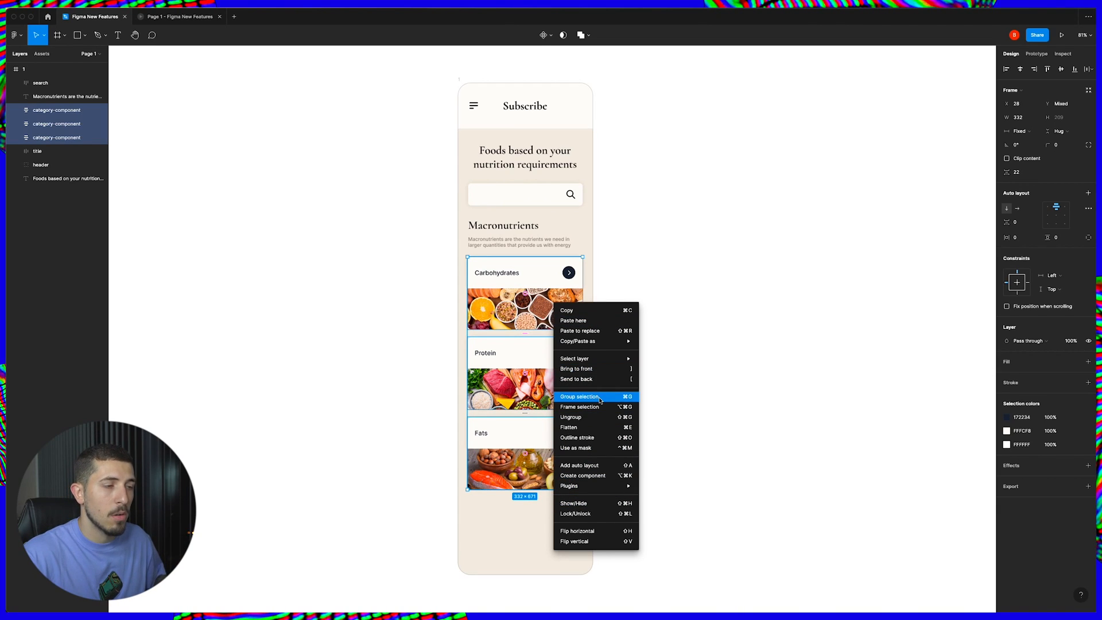
{"action": "left_click", "coordinate": [580, 397]}
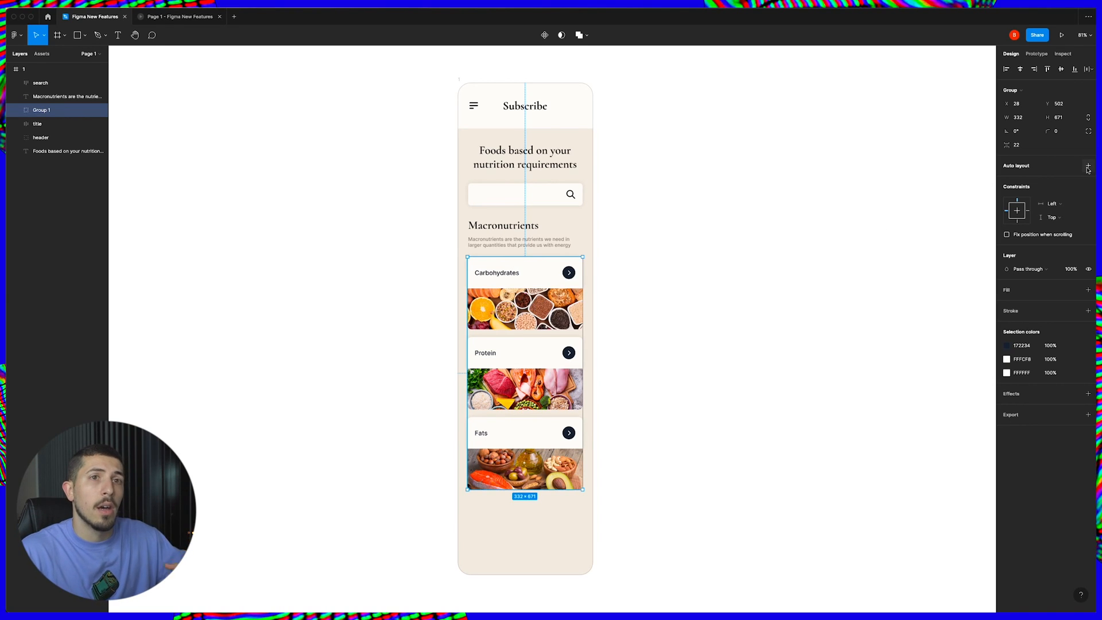
{"action": "left_click", "coordinate": [1086, 166]}
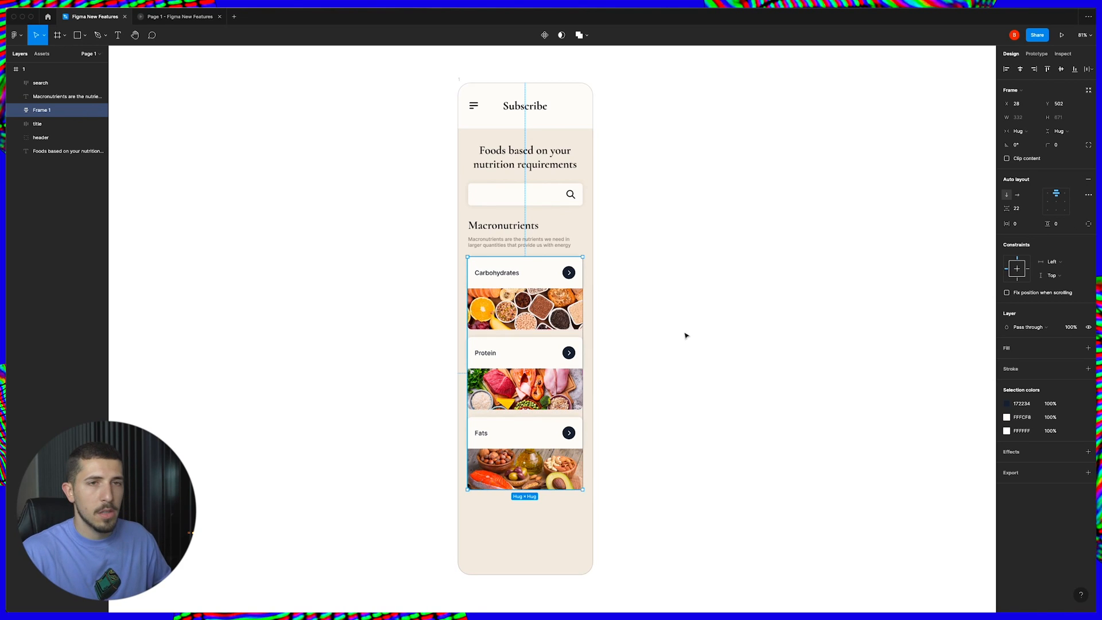
{"action": "mouse_move", "coordinate": [629, 308]}
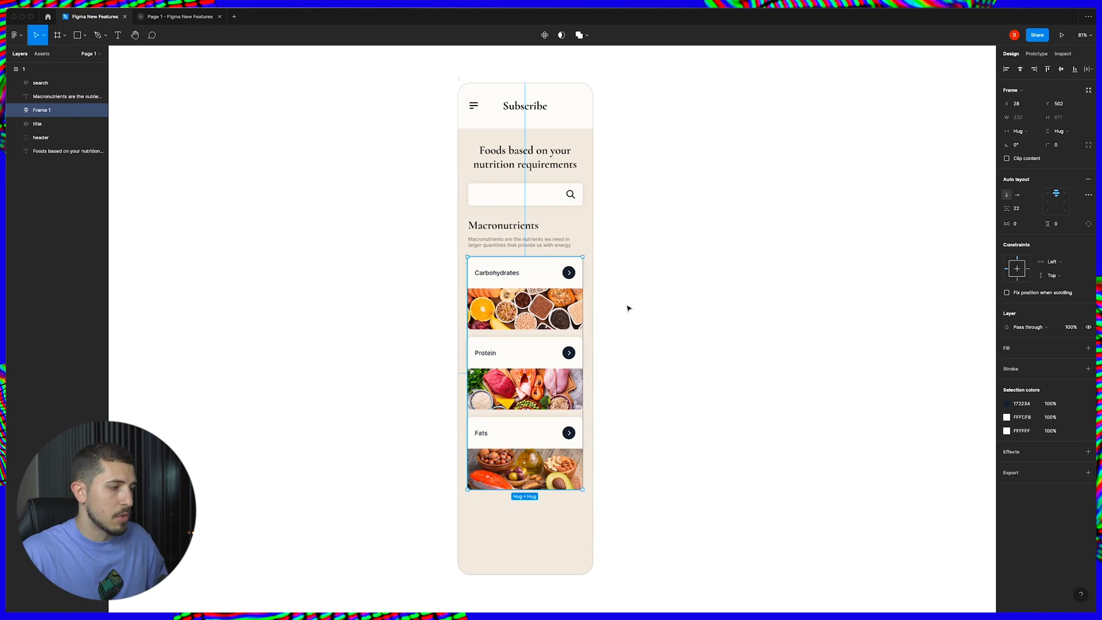
{"action": "mouse_move", "coordinate": [998, 213]}
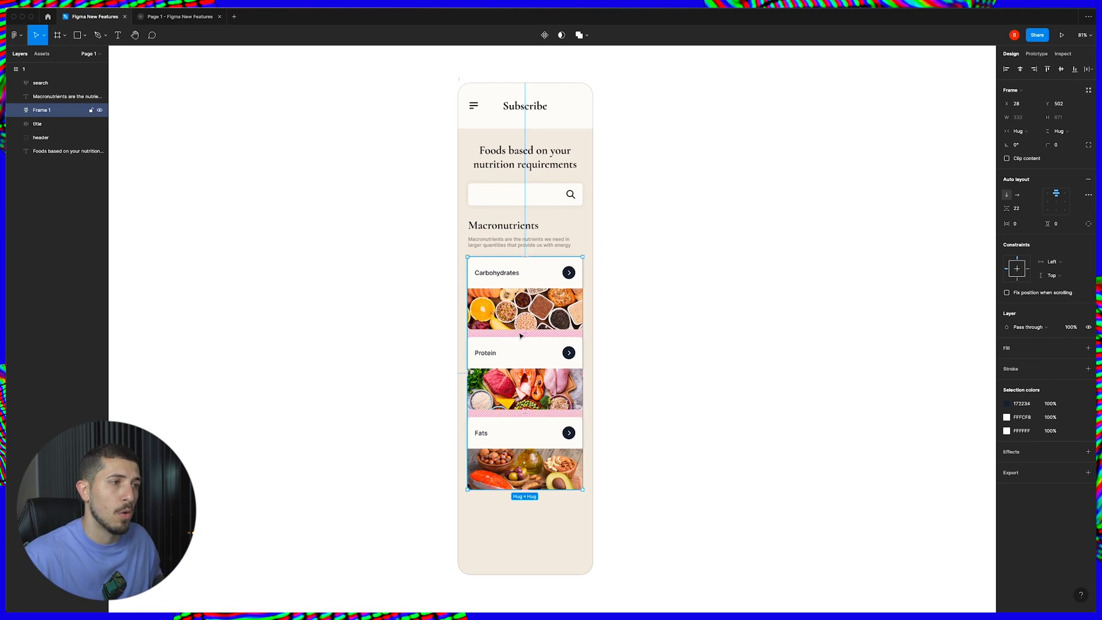
- Drag the auto layout gap to about -123 so the cards overlap into a stack
{"action": "left_click_drag", "start_coordinate": [524, 336], "coordinate": [524, 344]}
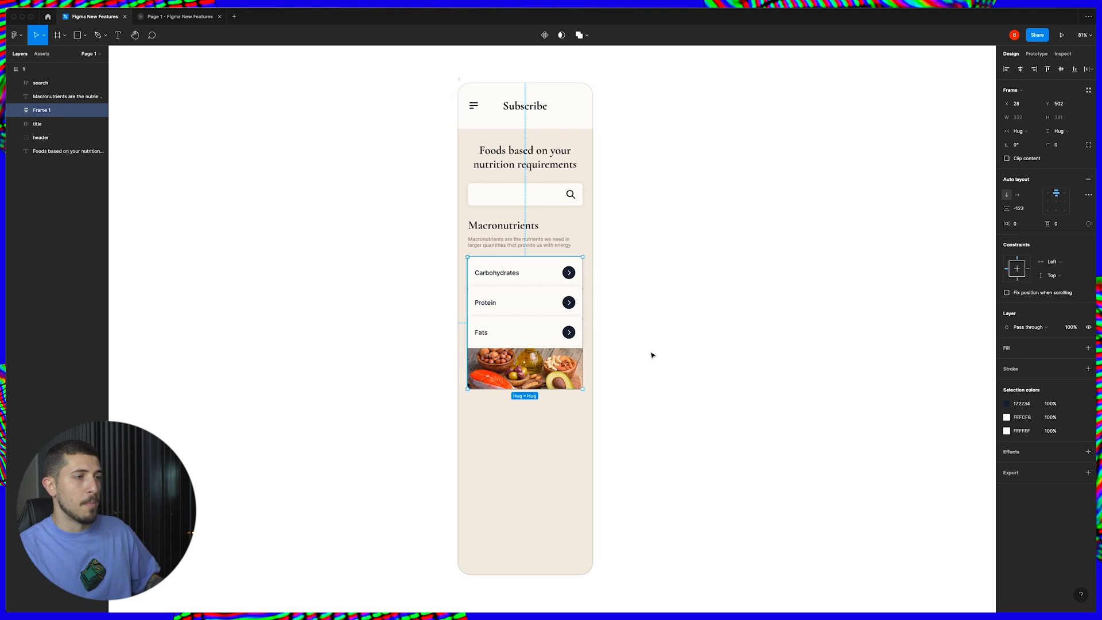
{"action": "mouse_move", "coordinate": [771, 224]}
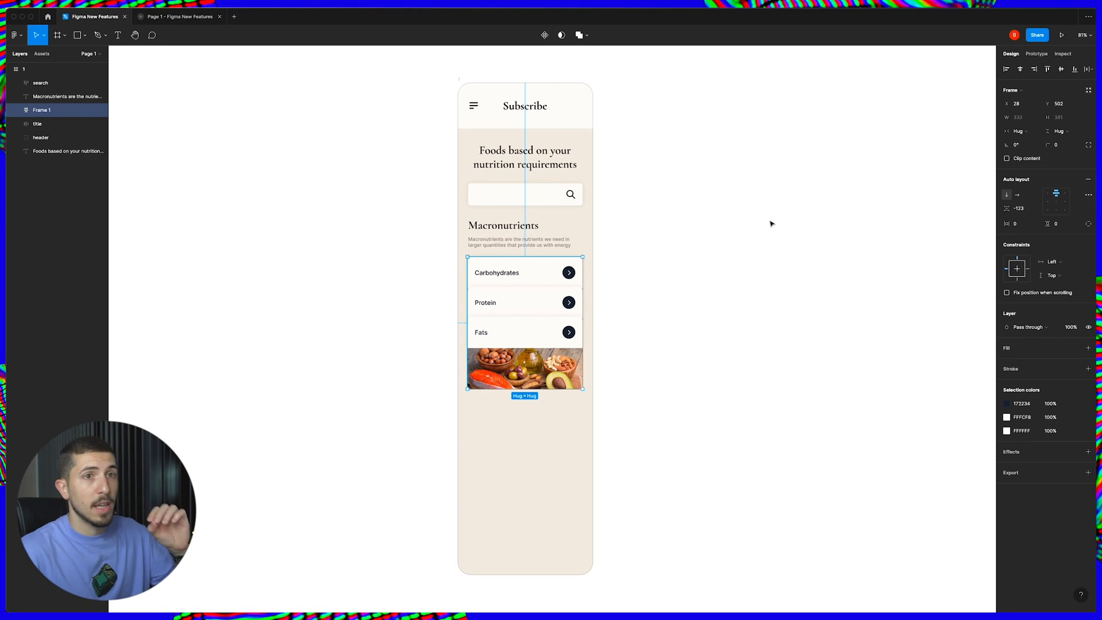
{"action": "mouse_move", "coordinate": [753, 237]}
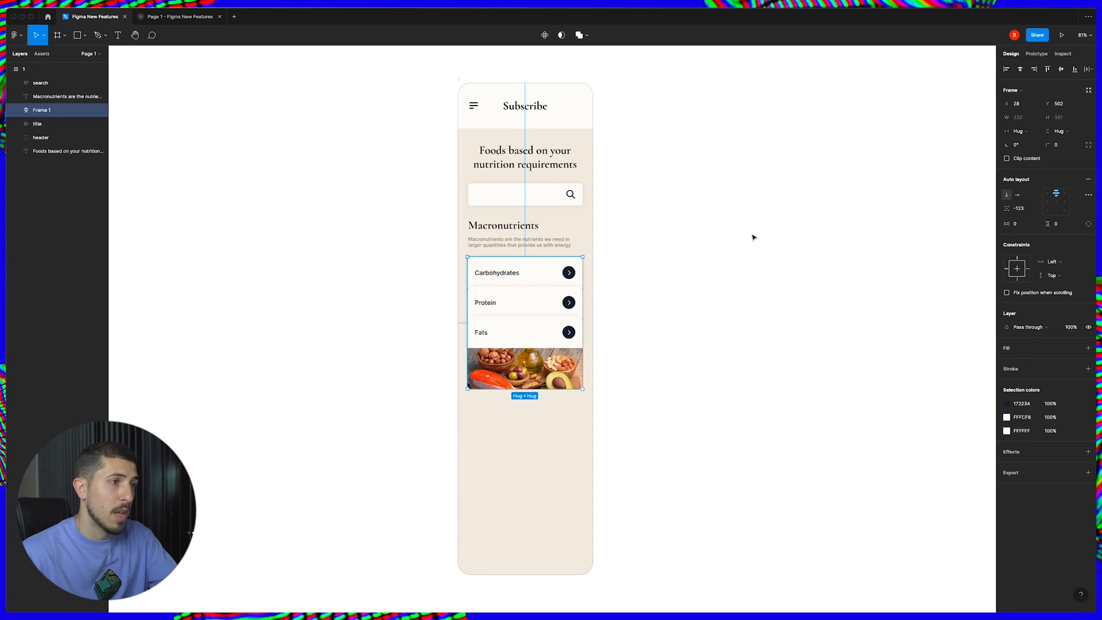
{"action": "mouse_move", "coordinate": [757, 248]}
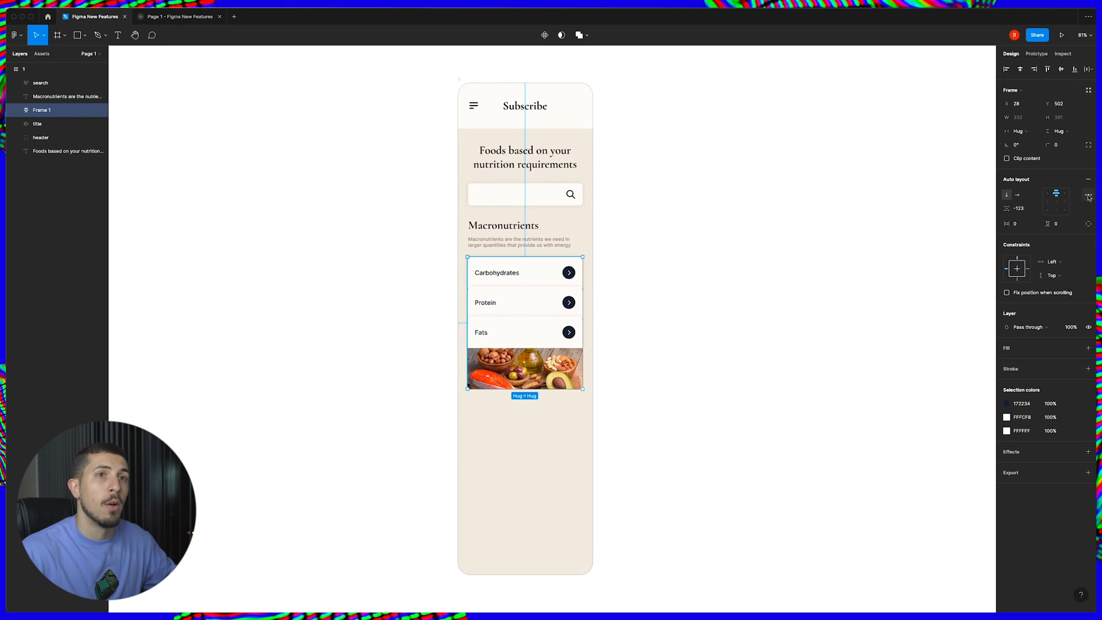
- Set canvas stacking to Last on top and change the negative gap (-58, then -100)
{"action": "left_click", "coordinate": [1087, 198]}
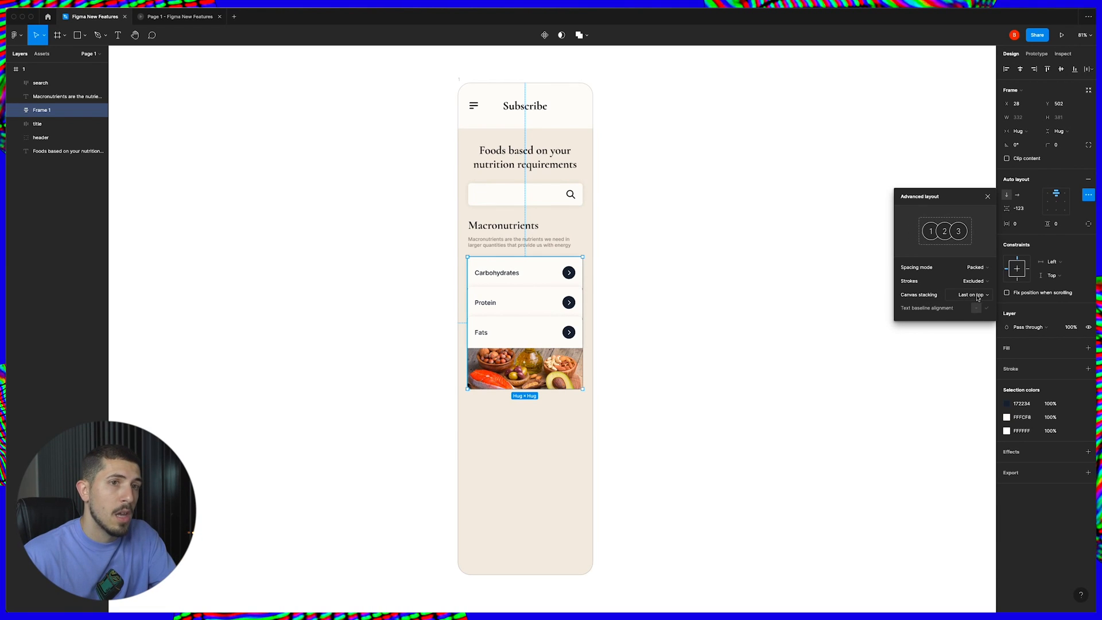
{"action": "left_click", "coordinate": [970, 294]}
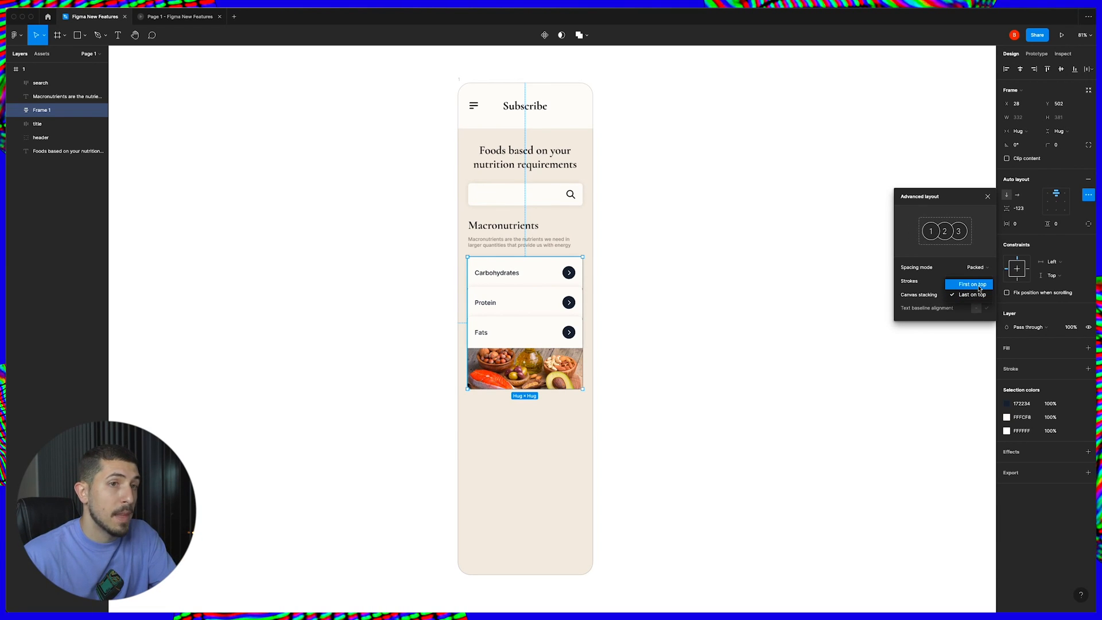
{"action": "left_click", "coordinate": [970, 284]}
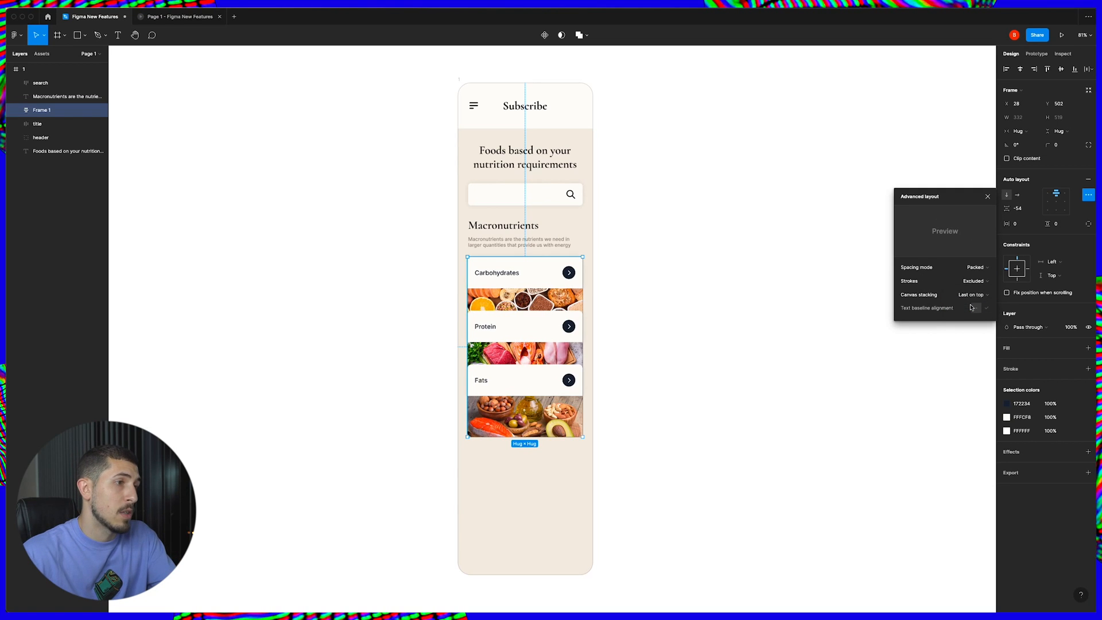
{"action": "left_click", "coordinate": [973, 294]}
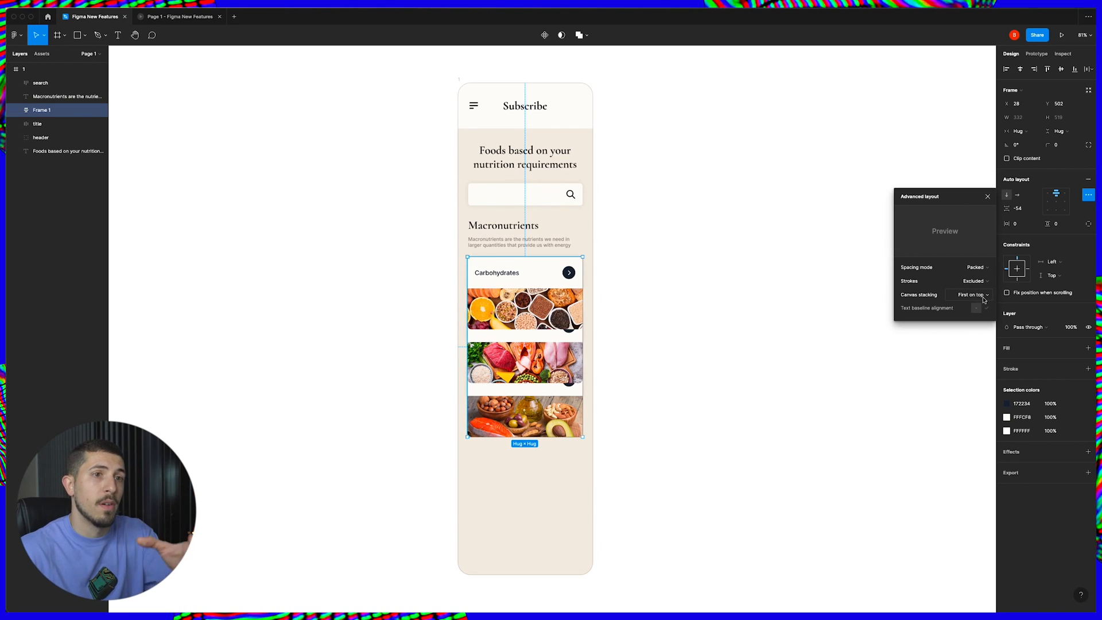
{"action": "left_click", "coordinate": [970, 294]}
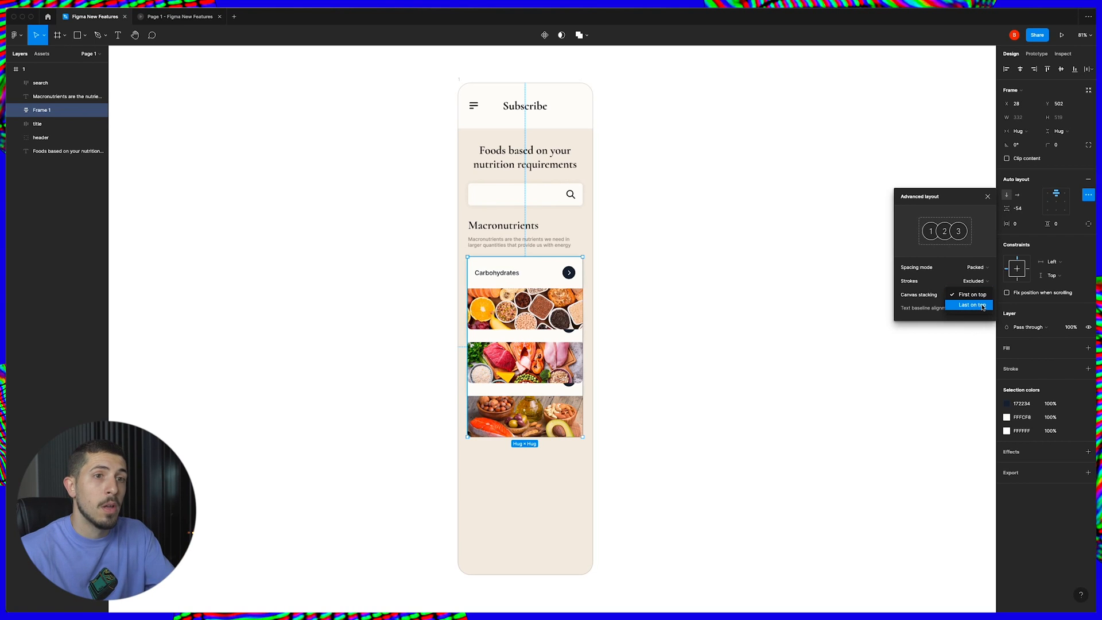
{"action": "left_click", "coordinate": [972, 305]}
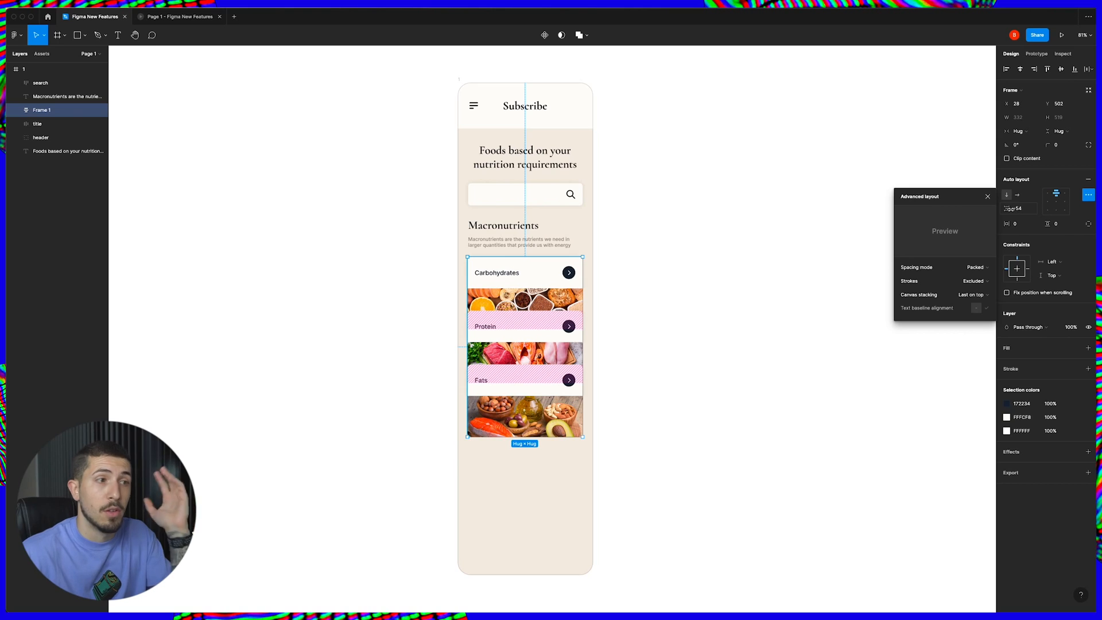
{"action": "type", "text": "-58"}
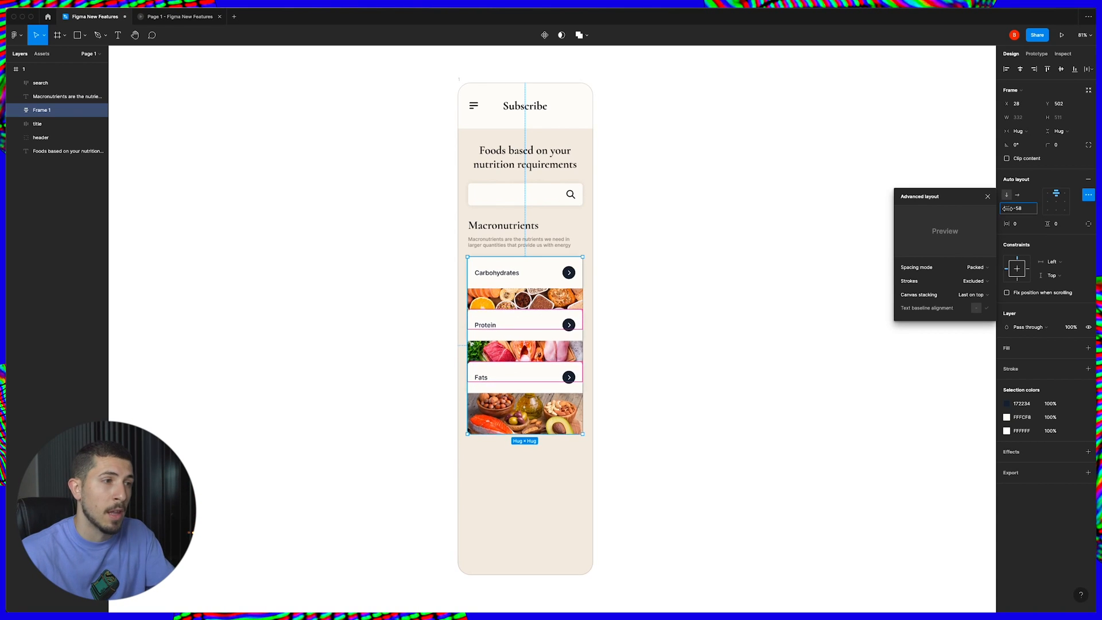
{"action": "type", "text": "-100"}
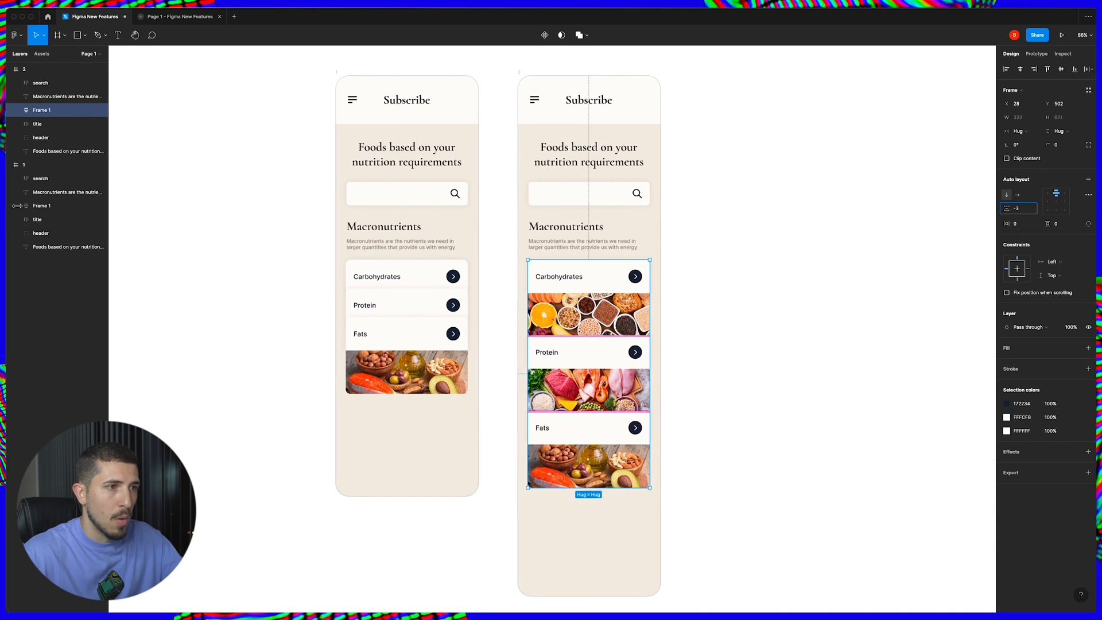
- Set the duplicate screen's card gap to 17 and shorten the frame to fit its content
{"action": "type", "text": "13"}
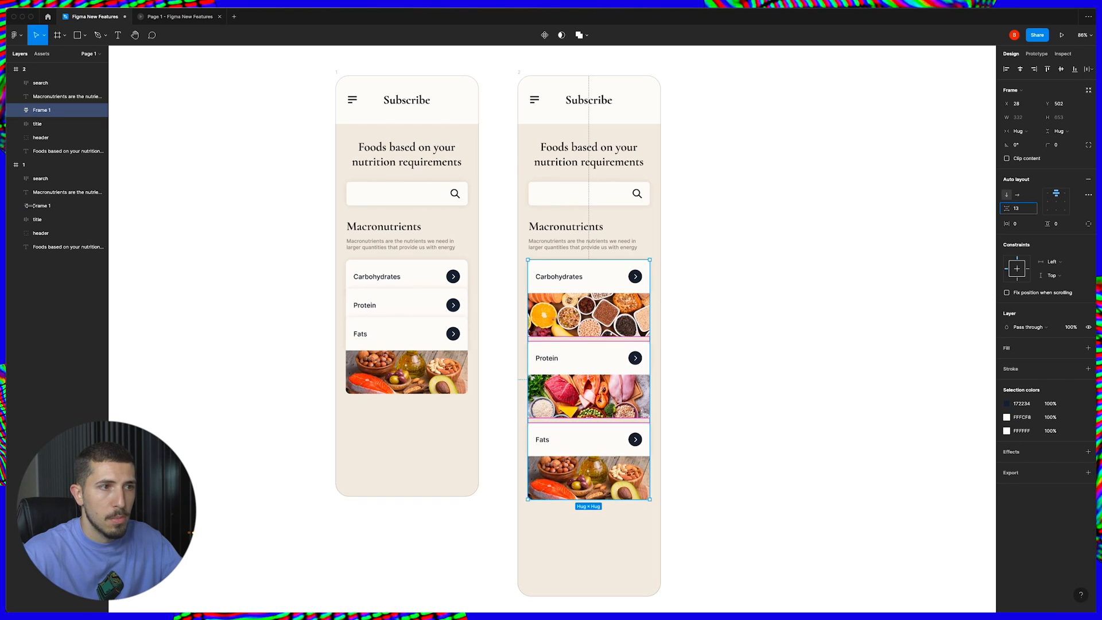
{"action": "type", "text": "17"}
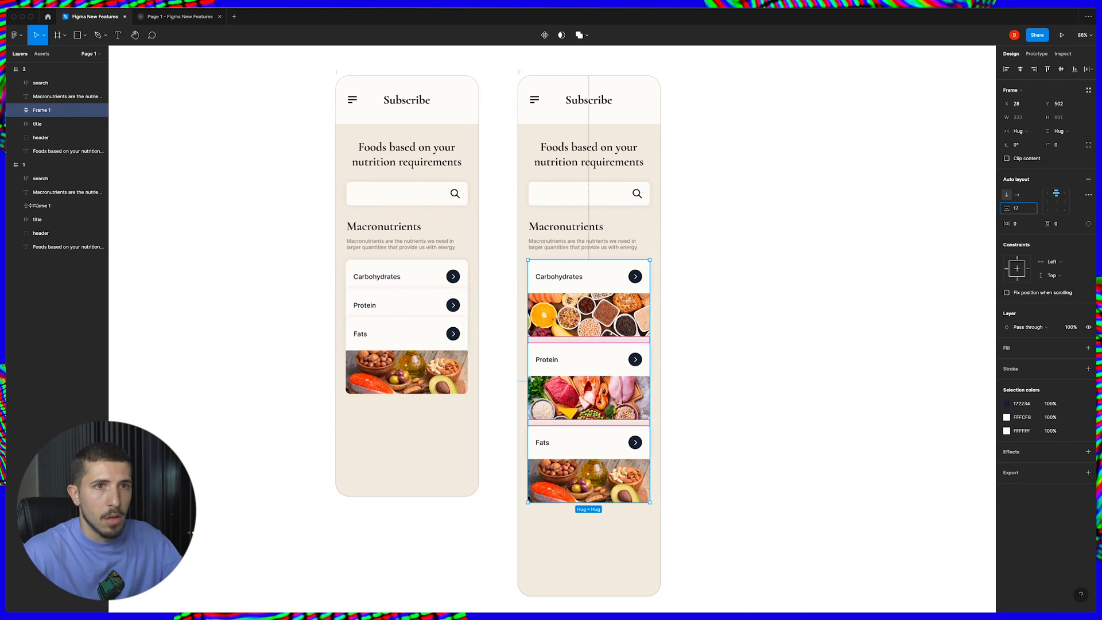
{"action": "left_click", "coordinate": [808, 396]}
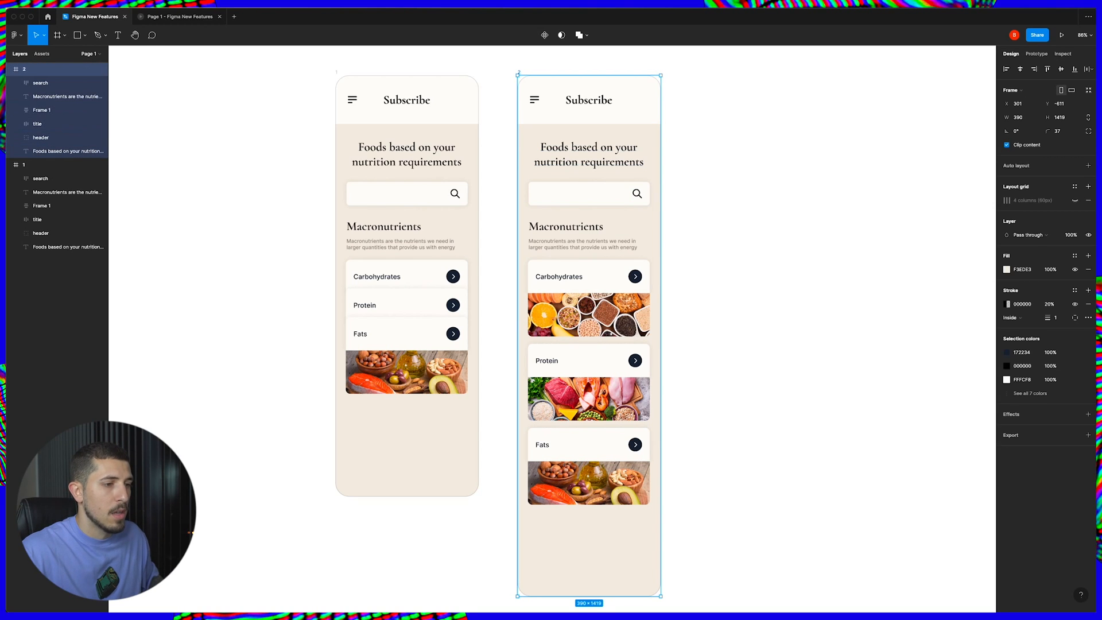
{"action": "left_click_drag", "start_coordinate": [588, 594], "coordinate": [588, 527]}
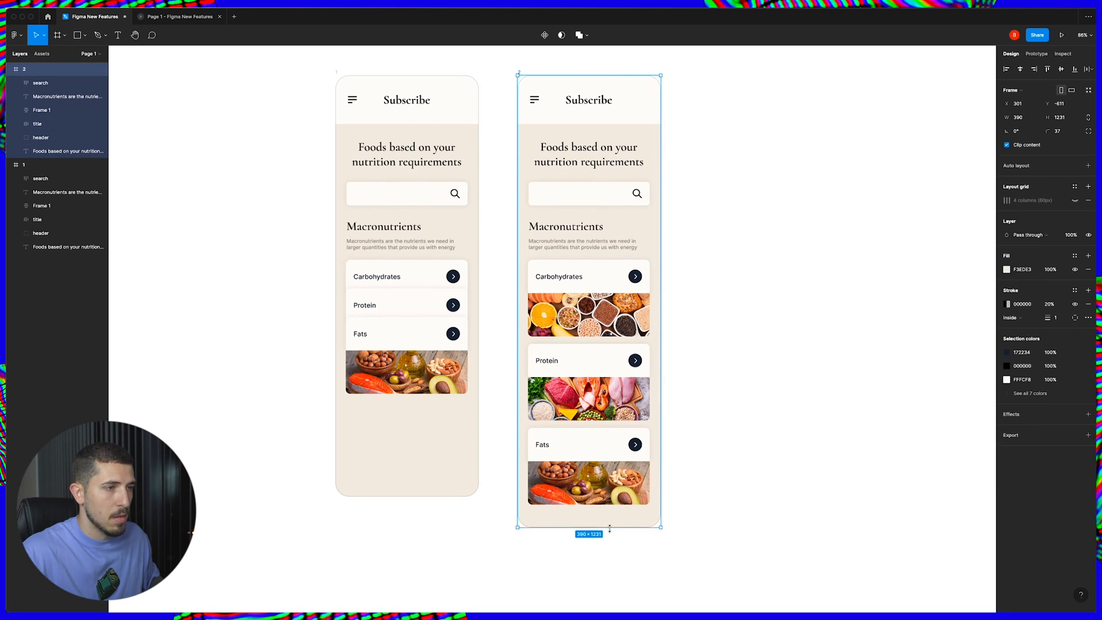
{"action": "left_click", "coordinate": [647, 540]}
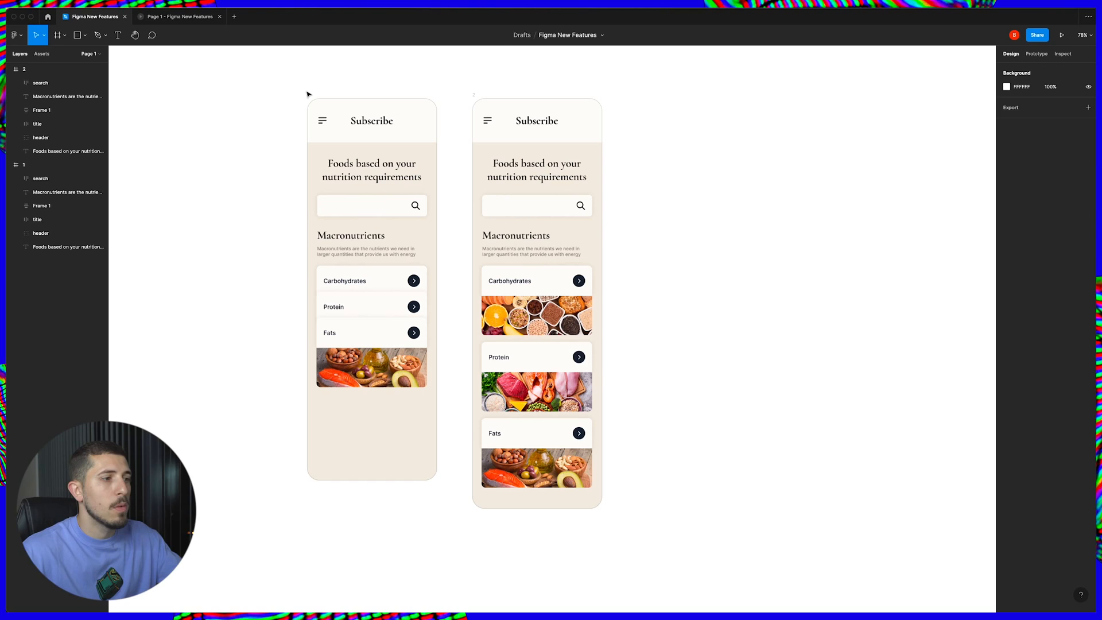
- Draw a rectangle to the right of the screens and fill it dark navy
{"action": "left_click", "coordinate": [83, 35]}
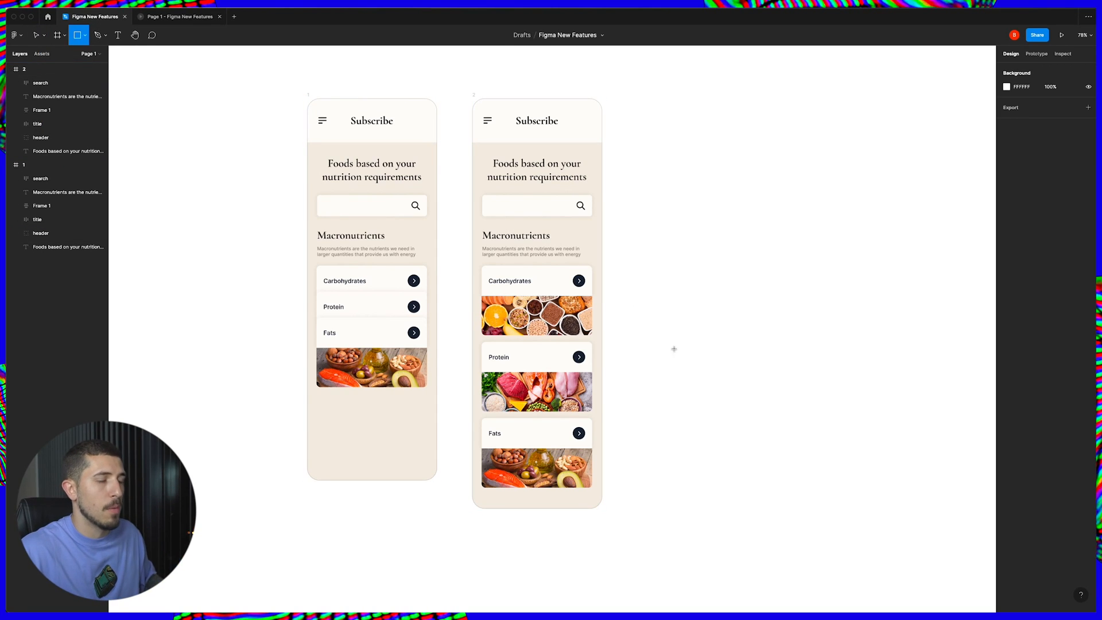
{"action": "left_click_drag", "start_coordinate": [663, 345], "coordinate": [731, 362]}
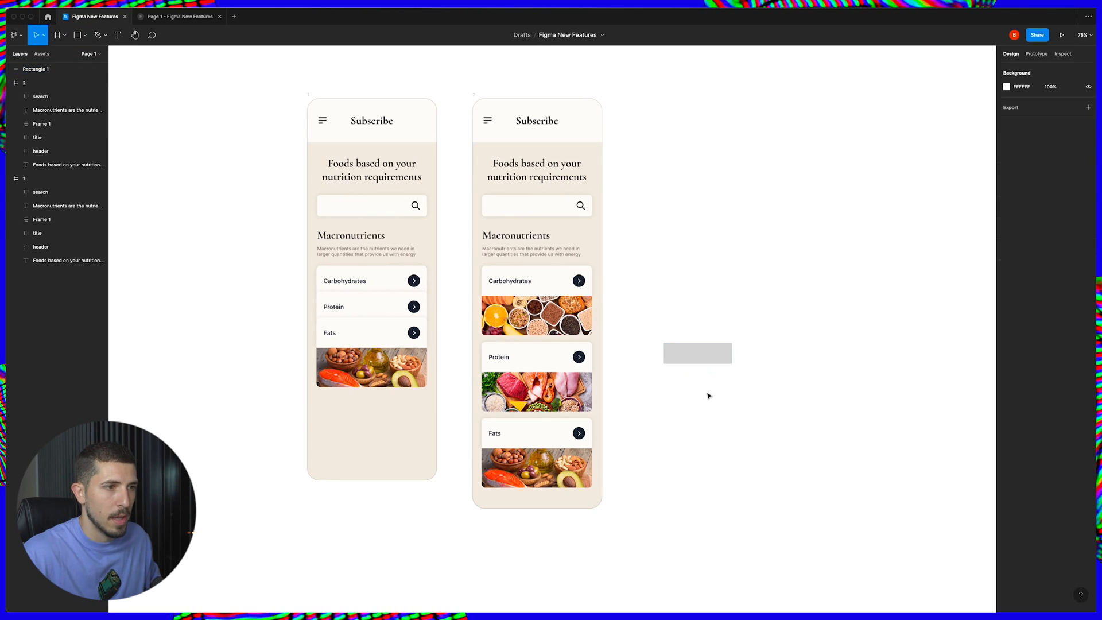
{"action": "left_click", "coordinate": [697, 353]}
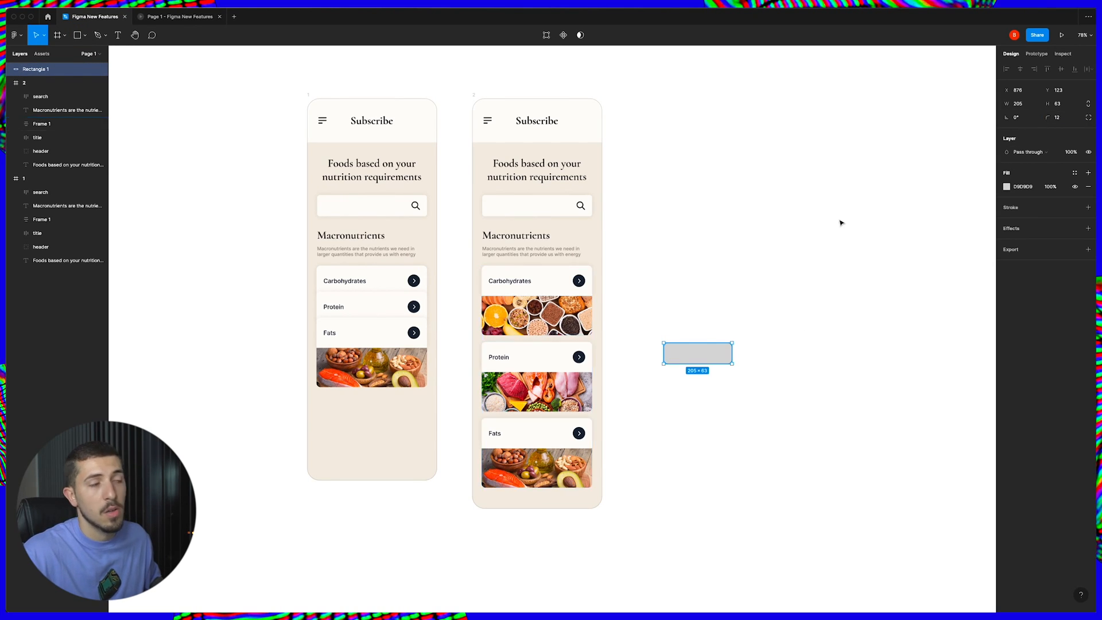
{"action": "mouse_move", "coordinate": [778, 310]}
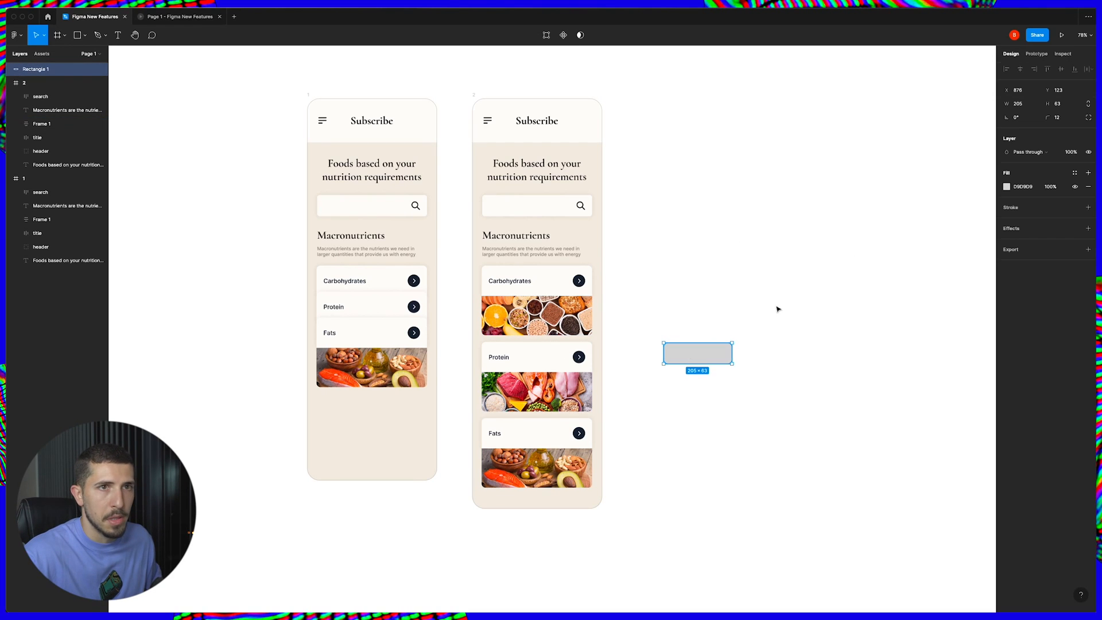
{"action": "left_click", "coordinate": [1006, 186]}
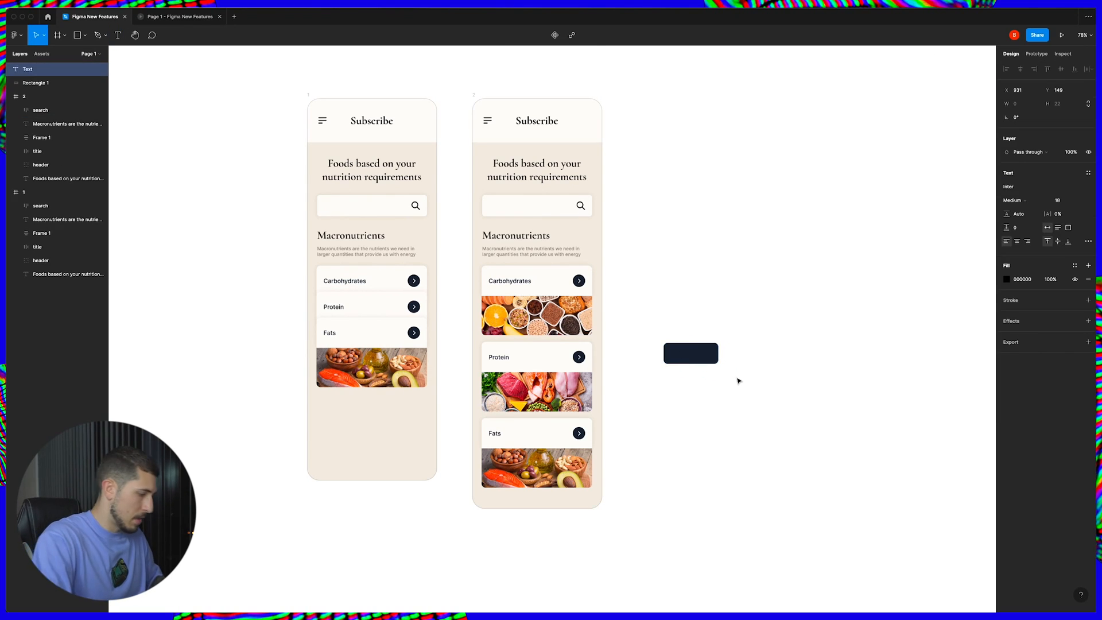
- Add a bold white 'See More' label on the rectangle and select both
{"action": "type", "text": "See More"}
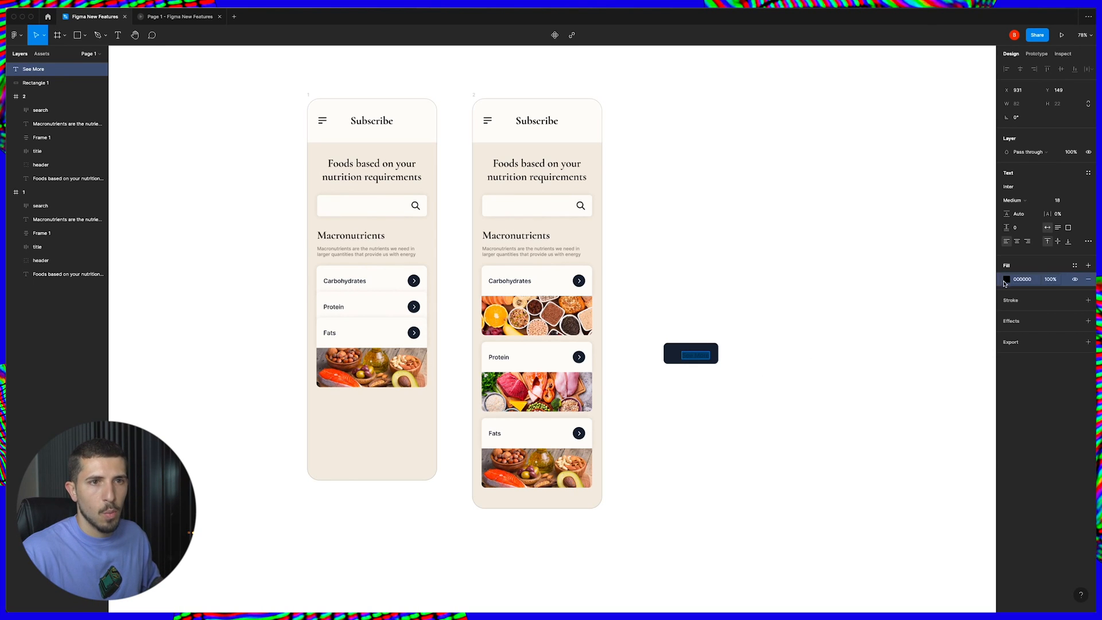
{"action": "left_click", "coordinate": [1006, 279]}
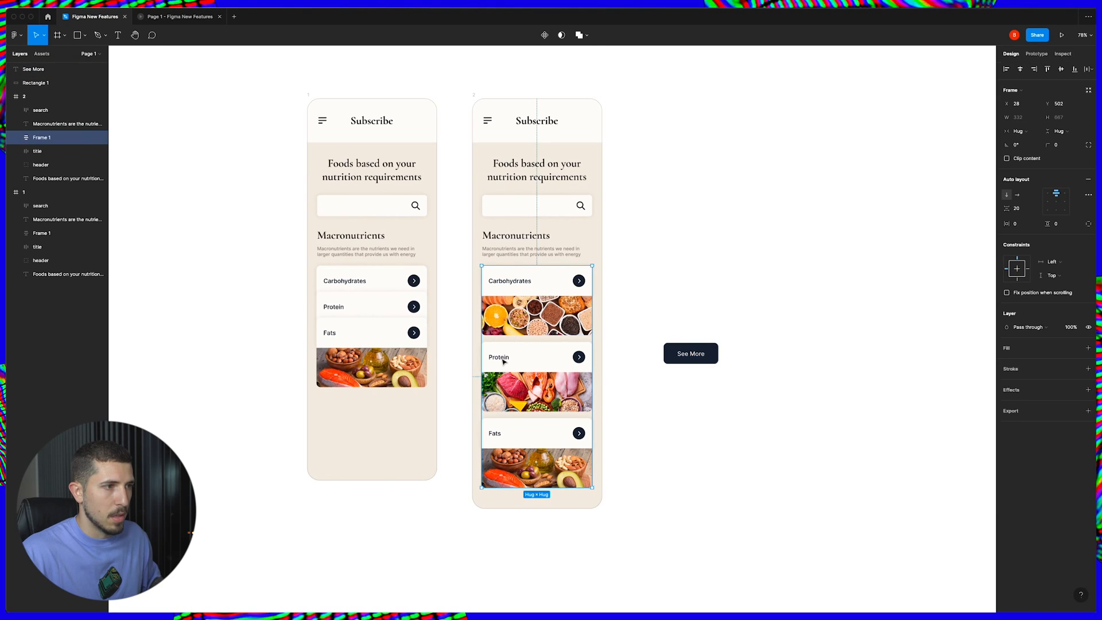
{"action": "left_click", "coordinate": [691, 353]}
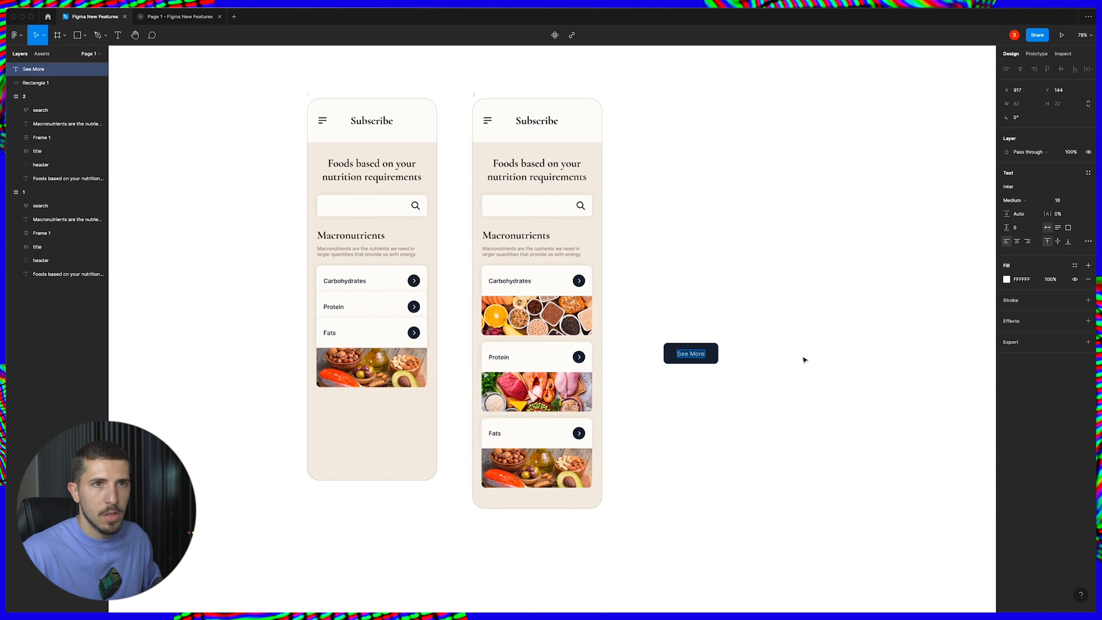
{"action": "left_click", "coordinate": [1015, 199]}
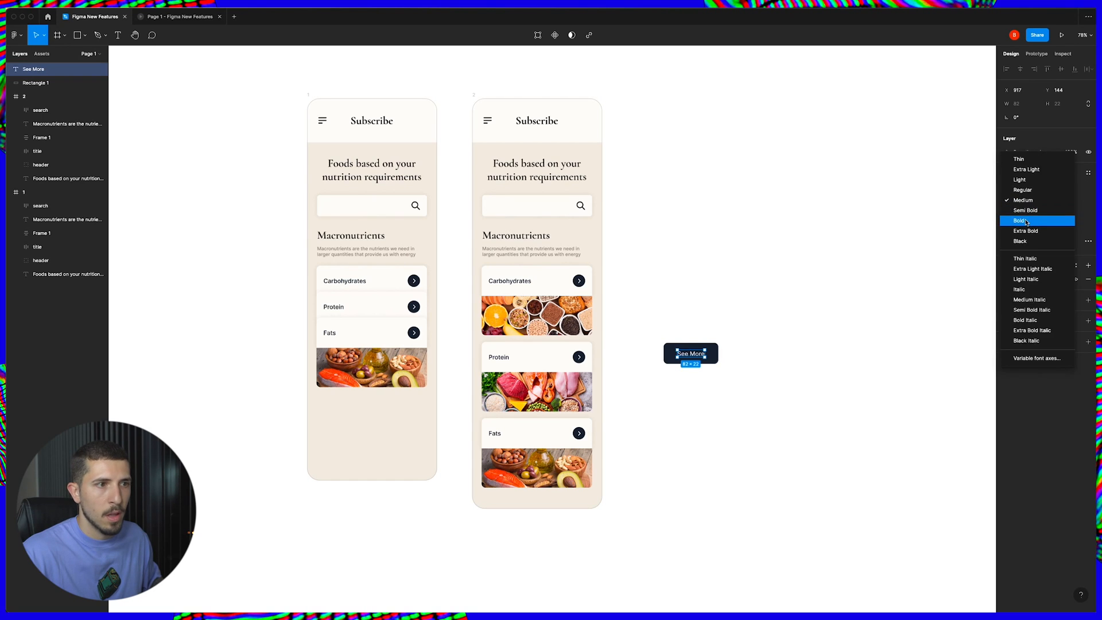
{"action": "left_click", "coordinate": [1019, 221]}
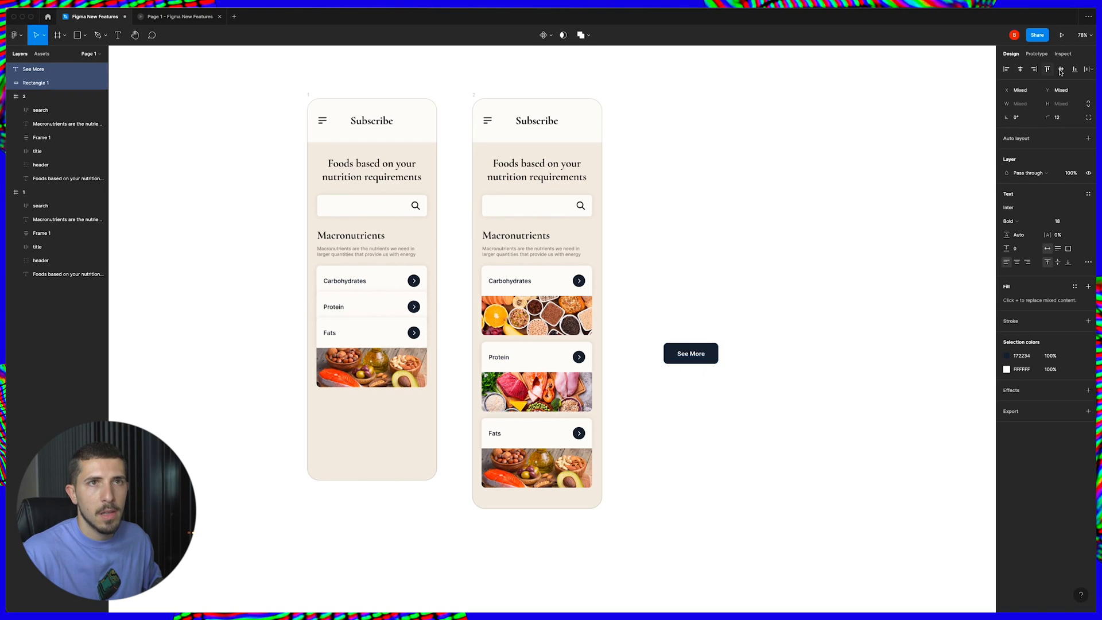
{"action": "left_click", "coordinate": [690, 353]}
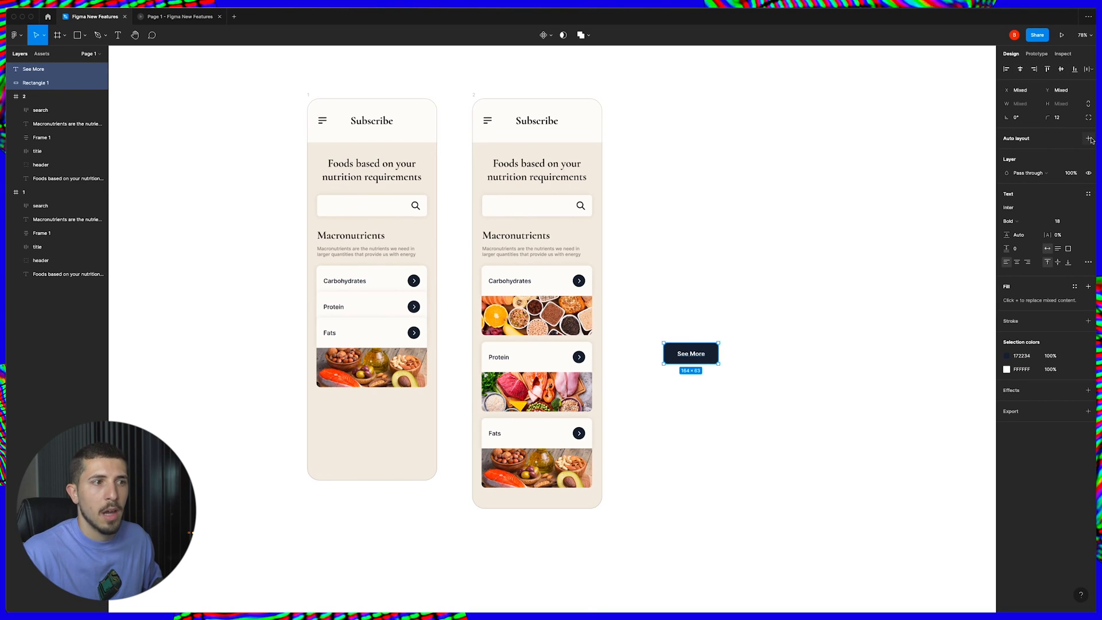
- Wrap the label and rectangle in auto layout and drag the Button into the Protein card
{"action": "left_click", "coordinate": [1086, 138]}
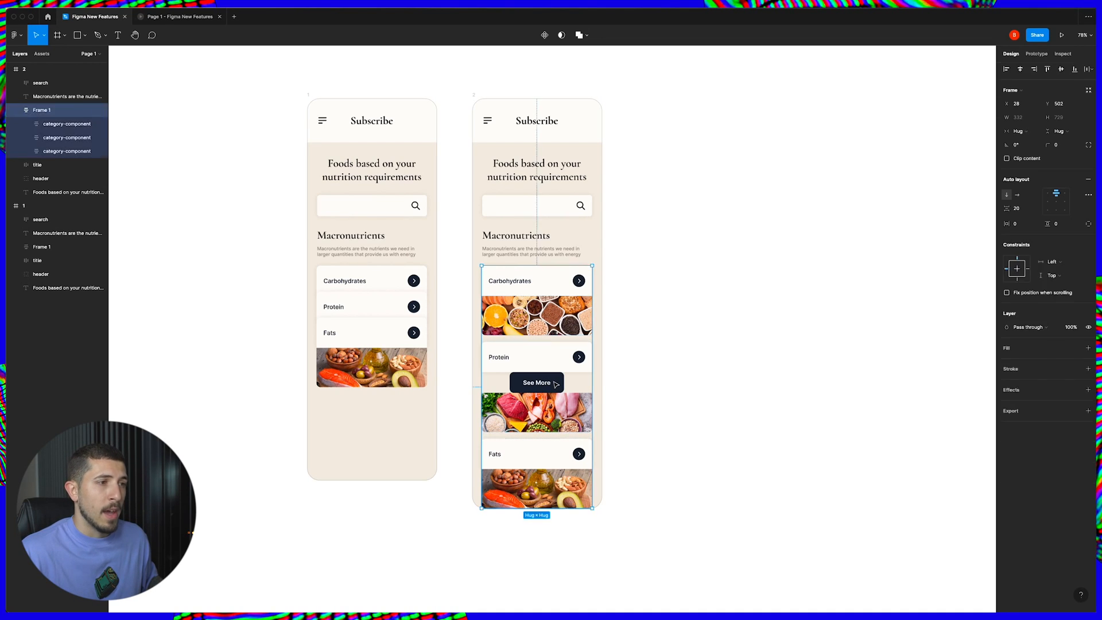
{"action": "left_click", "coordinate": [537, 357]}
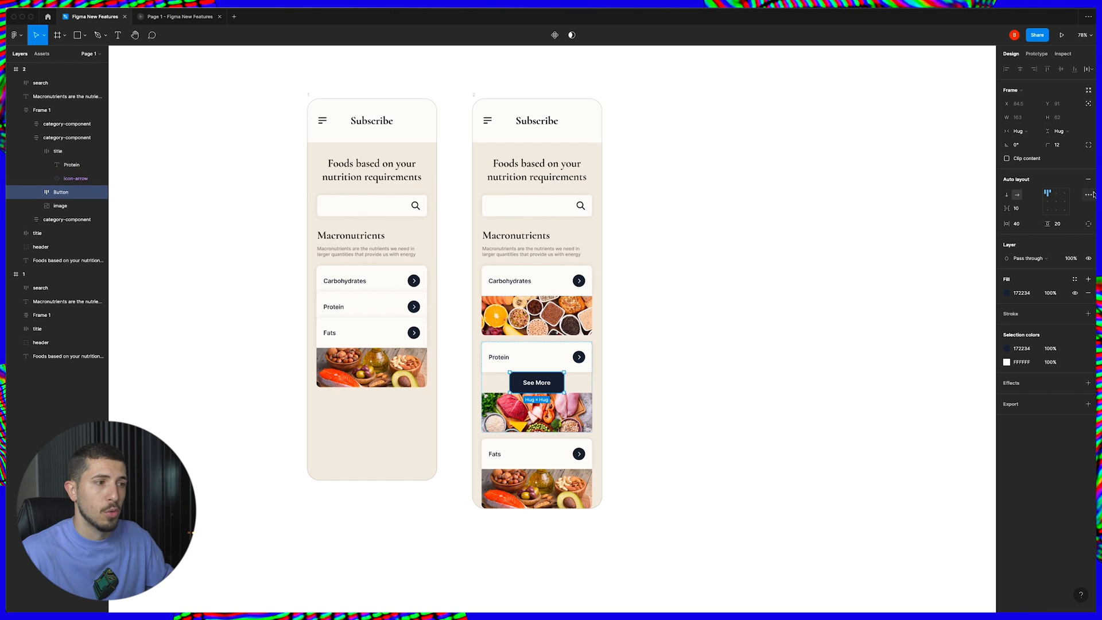
{"action": "mouse_move", "coordinate": [1088, 195]}
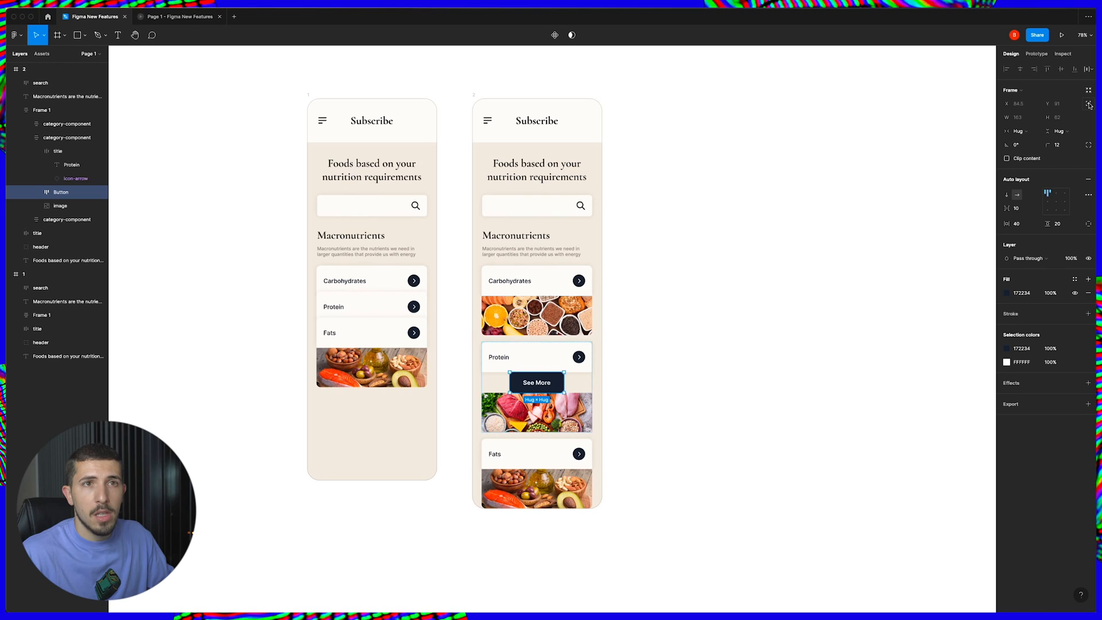
{"action": "mouse_move", "coordinate": [1088, 104]}
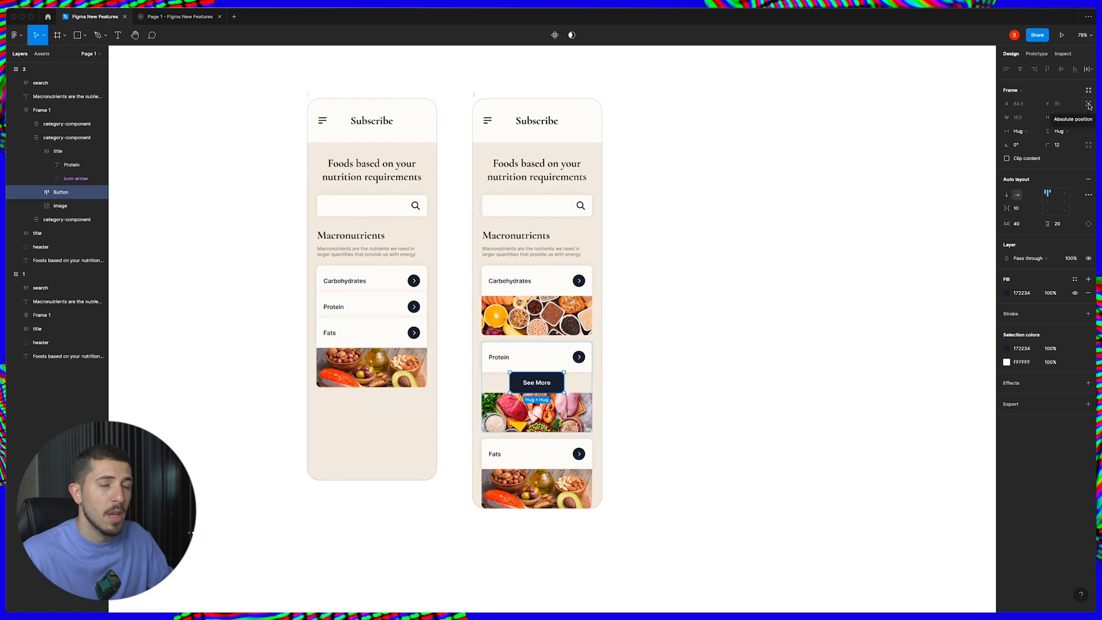
- Absolutely position the See More button over the Protein photo, then hide it on screen 2
{"action": "left_click", "coordinate": [1089, 104]}
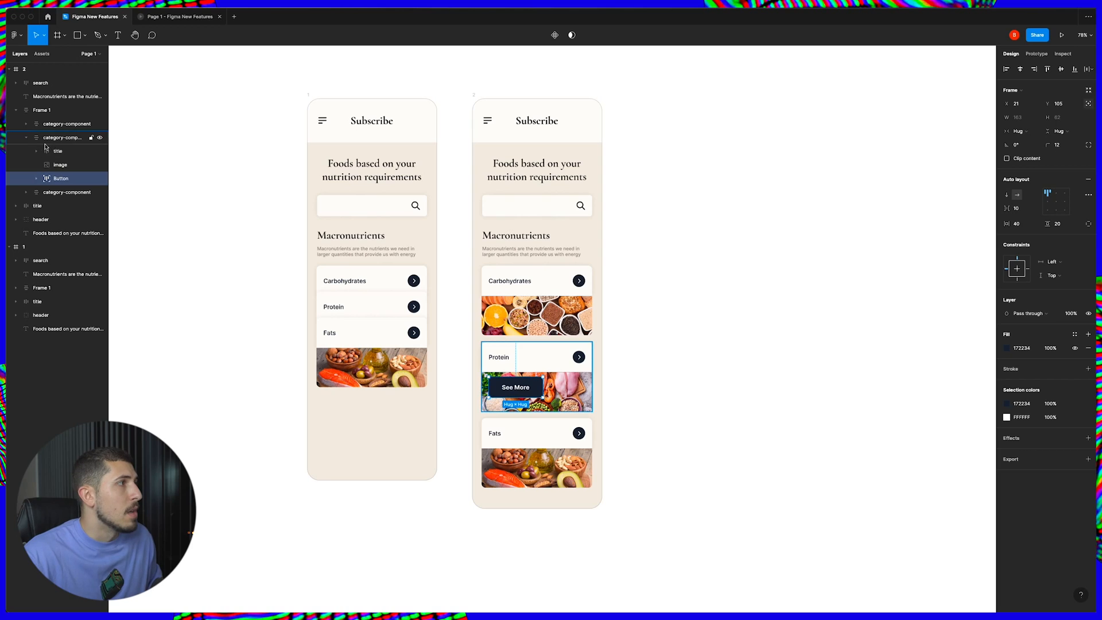
{"action": "left_click", "coordinate": [59, 137]}
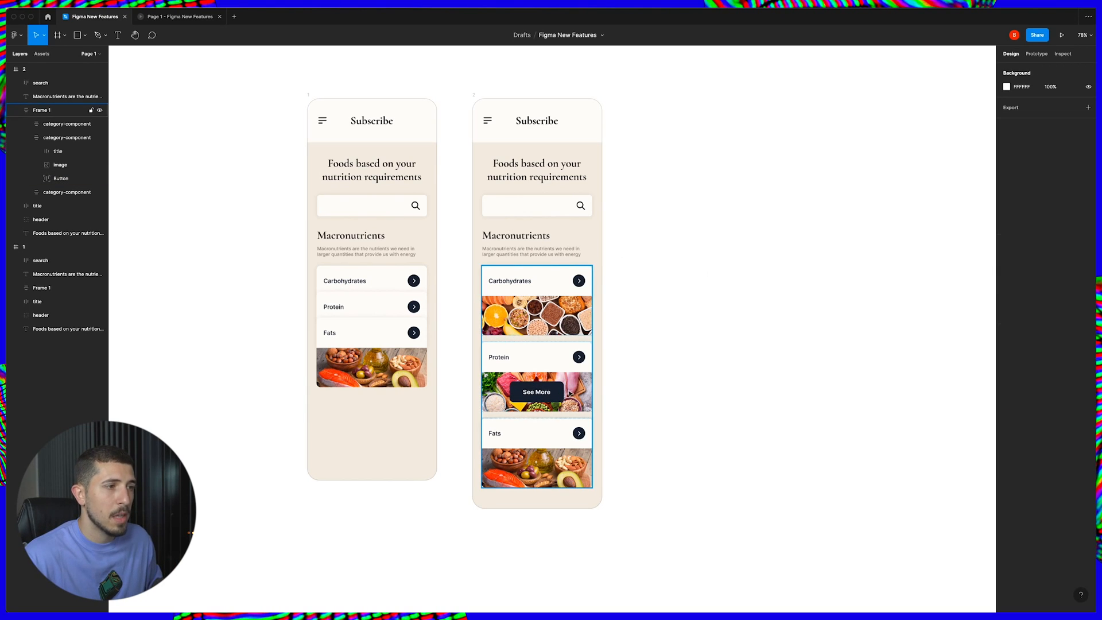
{"action": "left_click", "coordinate": [536, 392]}
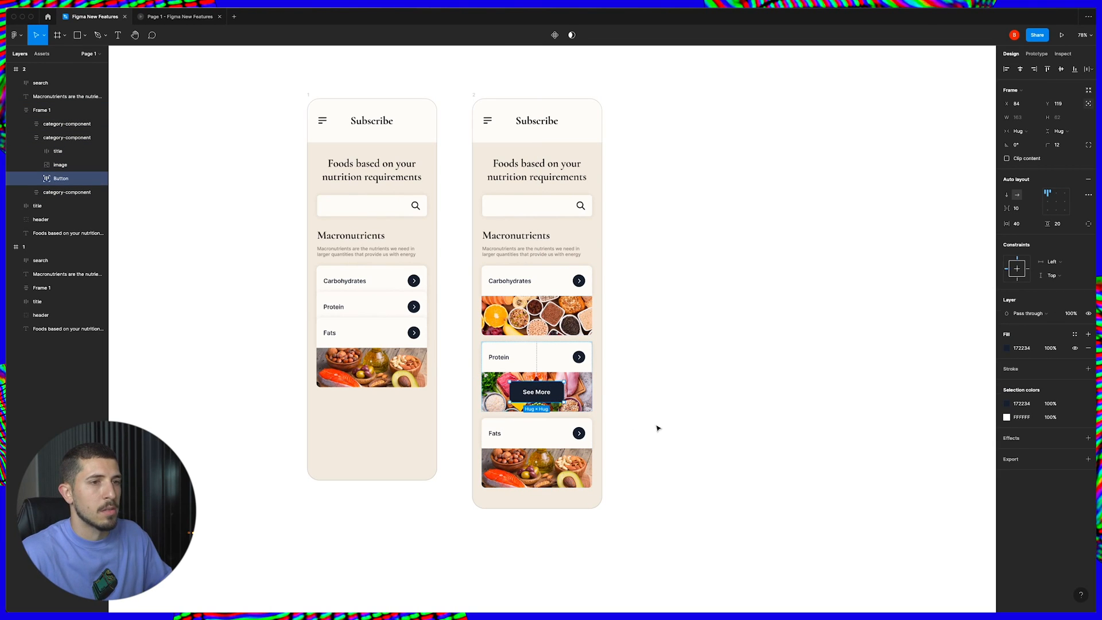
{"action": "mouse_move", "coordinate": [923, 315]}
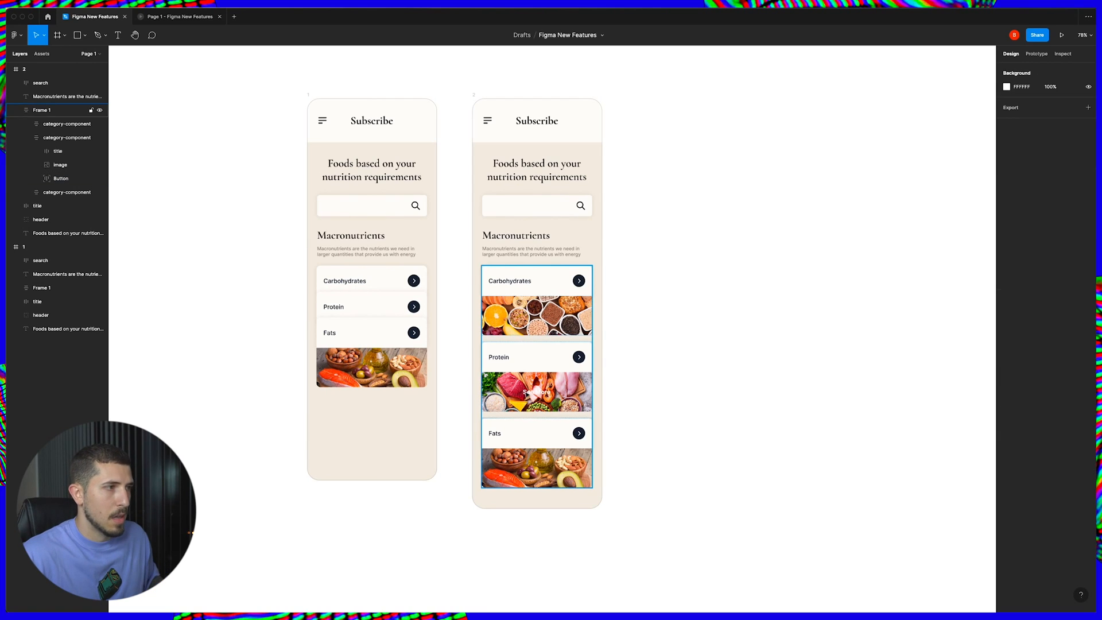
{"action": "left_click", "coordinate": [60, 179]}
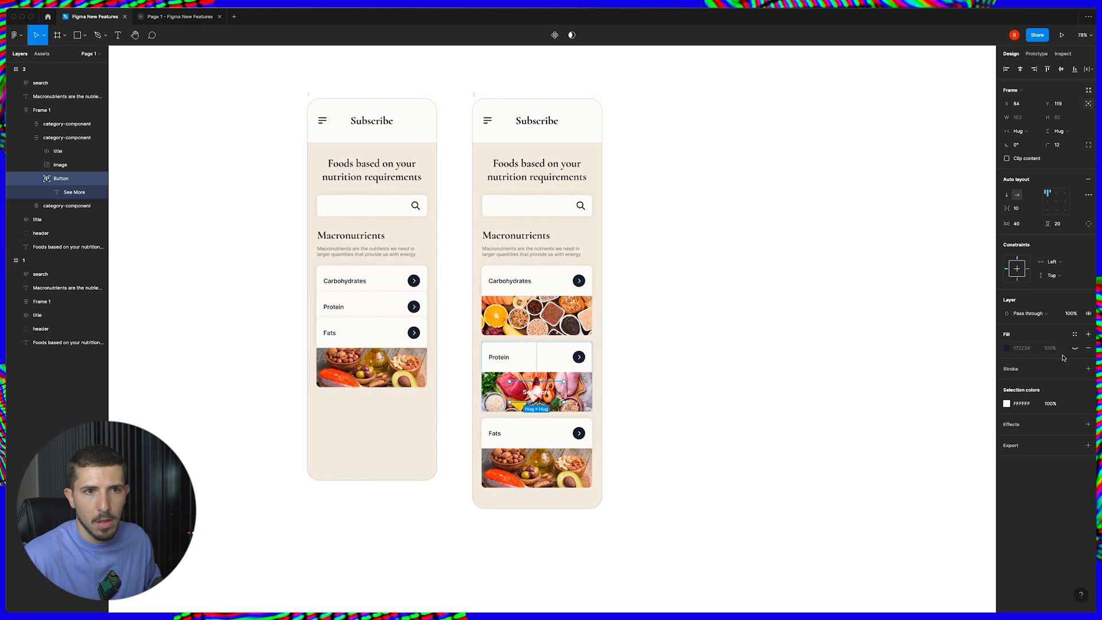
{"action": "left_click", "coordinate": [1075, 348]}
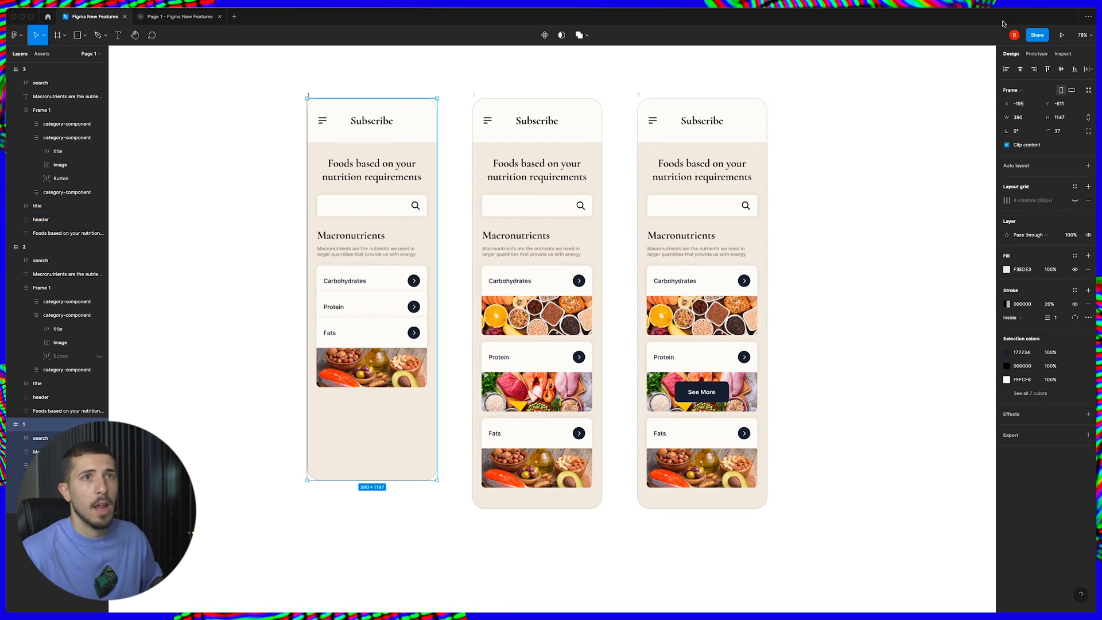
- In the Prototype tab, add an On tap interaction to screen 1
{"action": "left_click", "coordinate": [1036, 53]}
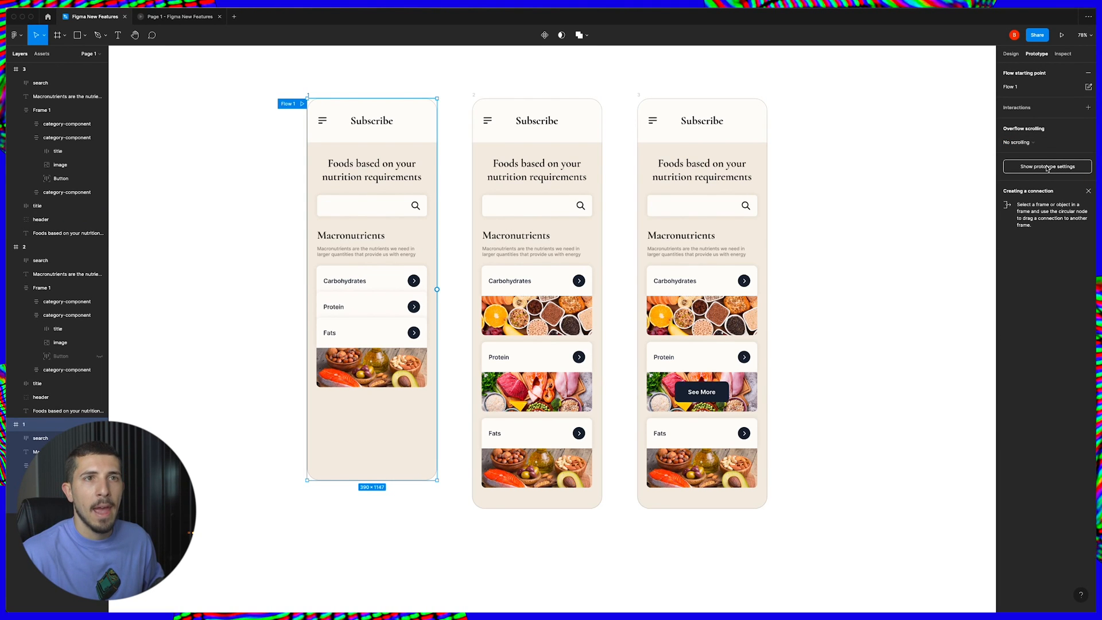
{"action": "left_click", "coordinate": [1088, 108]}
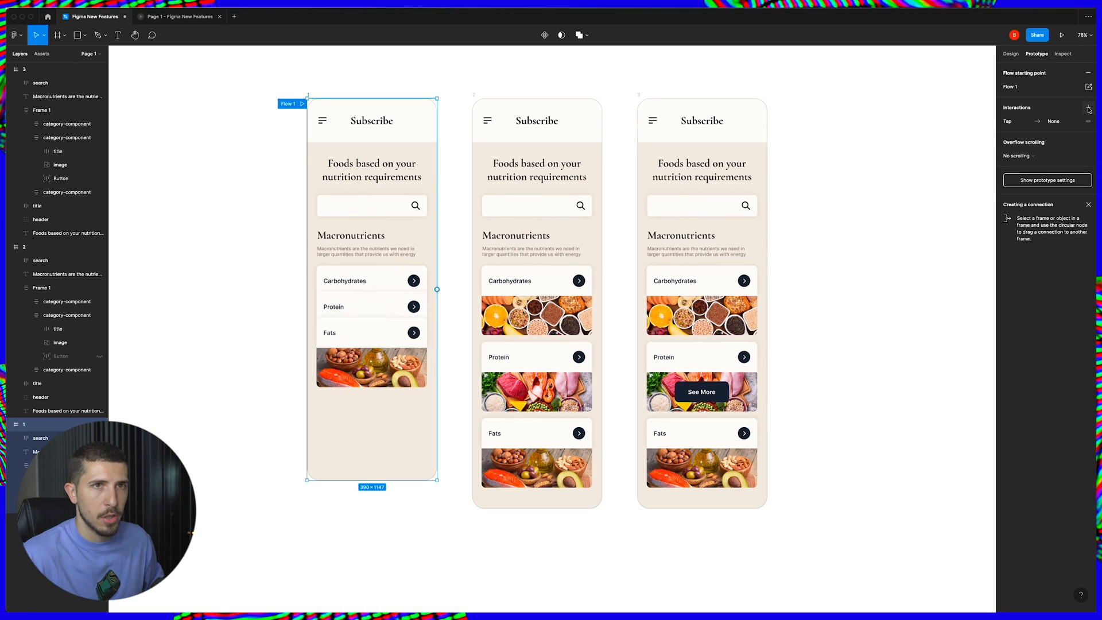
{"action": "left_click", "coordinate": [1007, 121]}
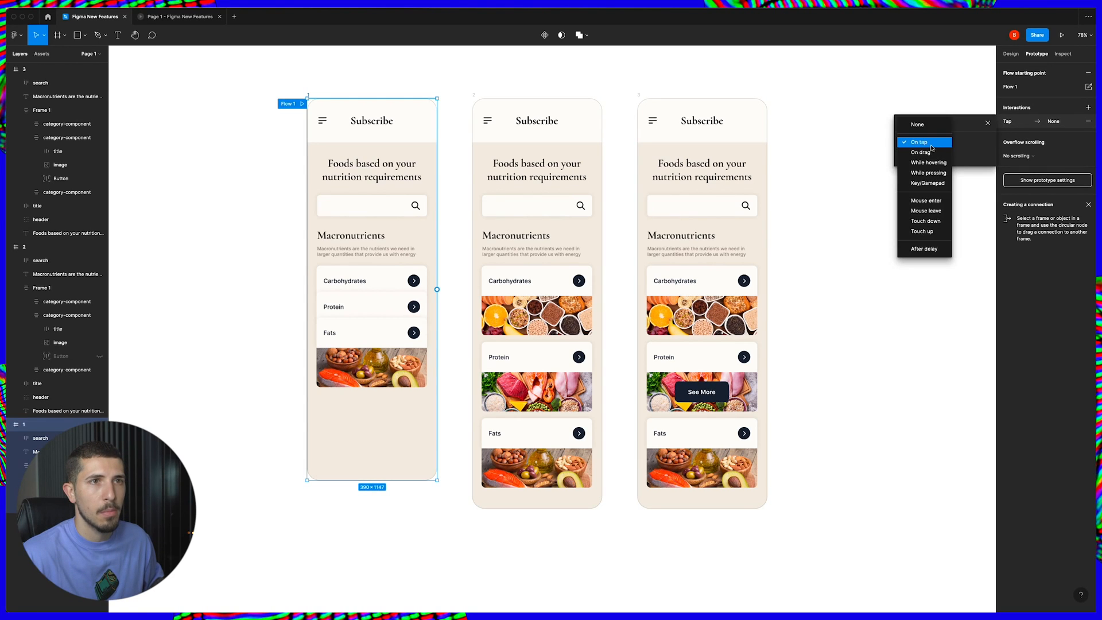
{"action": "left_click", "coordinate": [920, 141]}
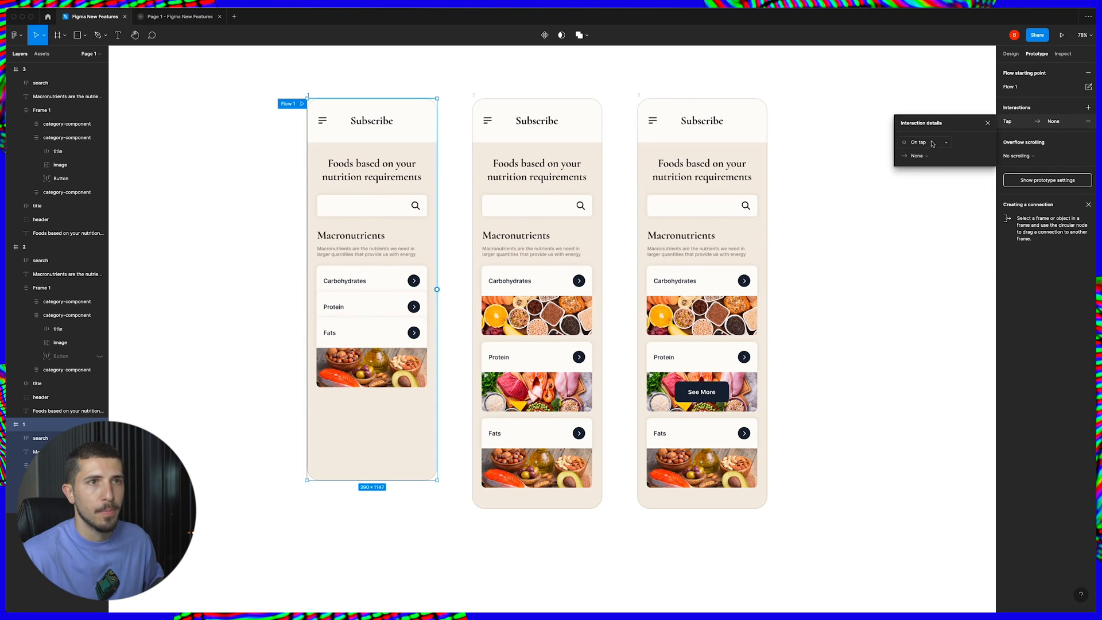
{"action": "left_click", "coordinate": [925, 141]}
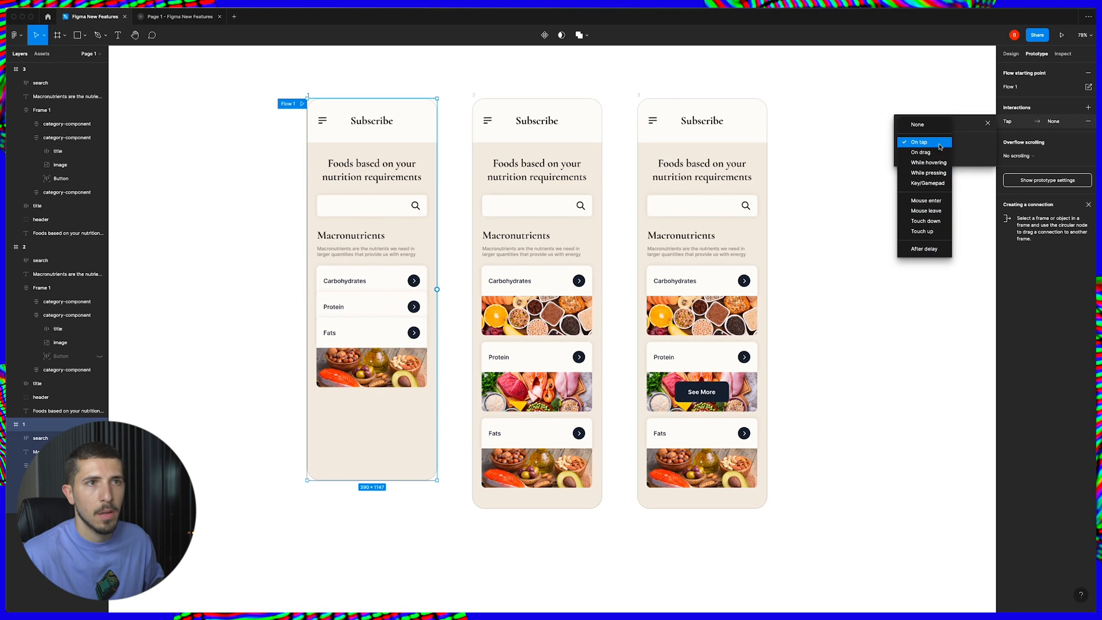
{"action": "left_click", "coordinate": [921, 142]}
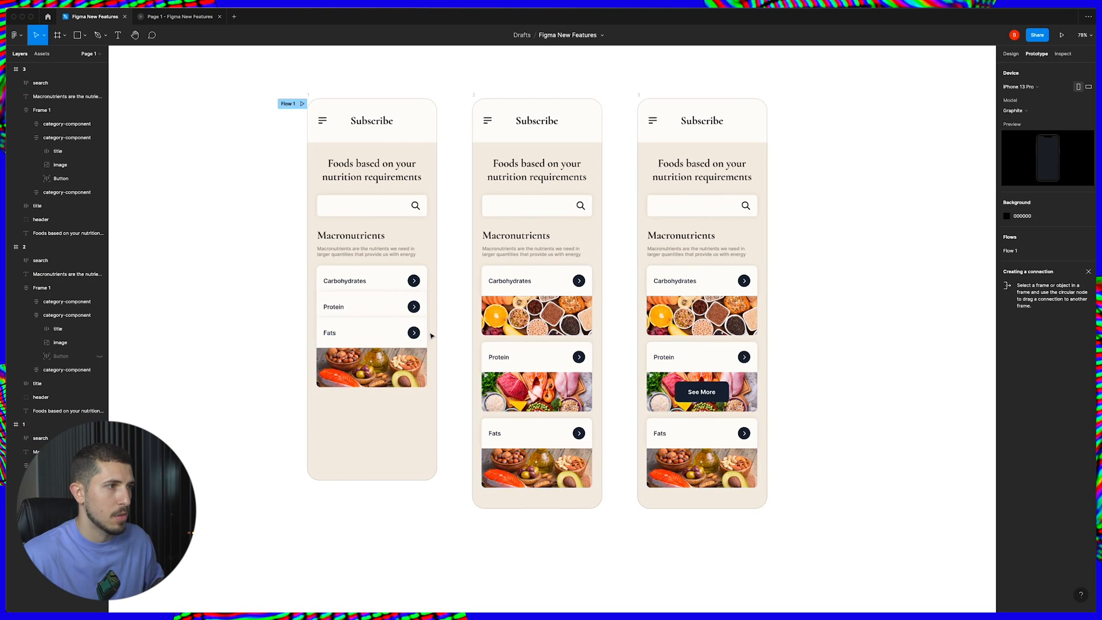
- Link screen 1's card stack to screen 2, trying Move in before settling on Smart animate
{"action": "left_click_drag", "start_coordinate": [429, 335], "coordinate": [536, 302]}
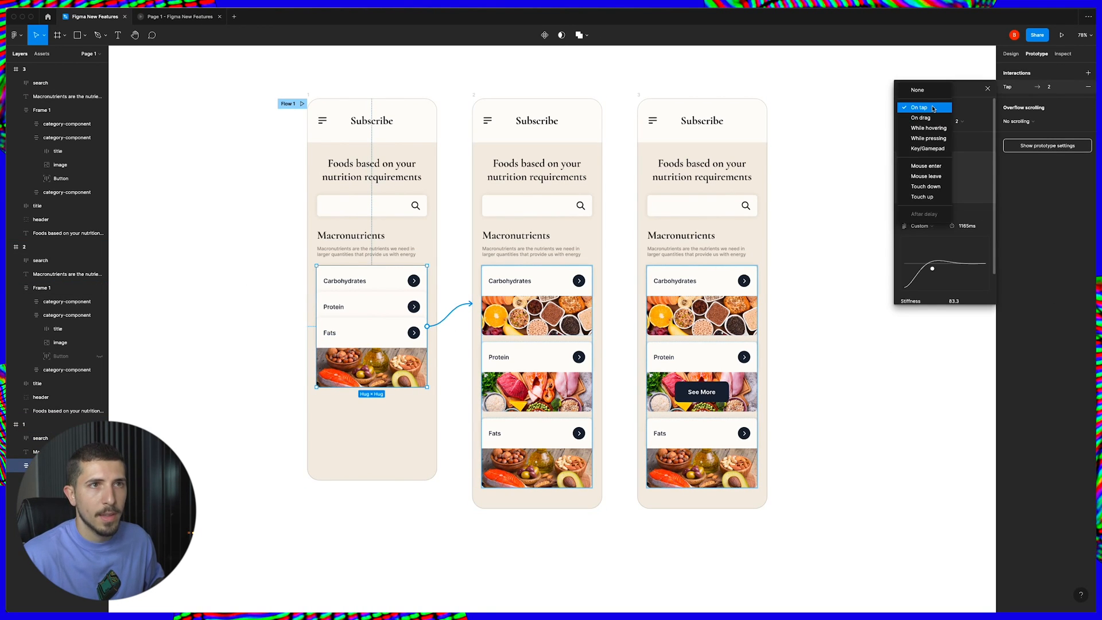
{"action": "left_click", "coordinate": [919, 107]}
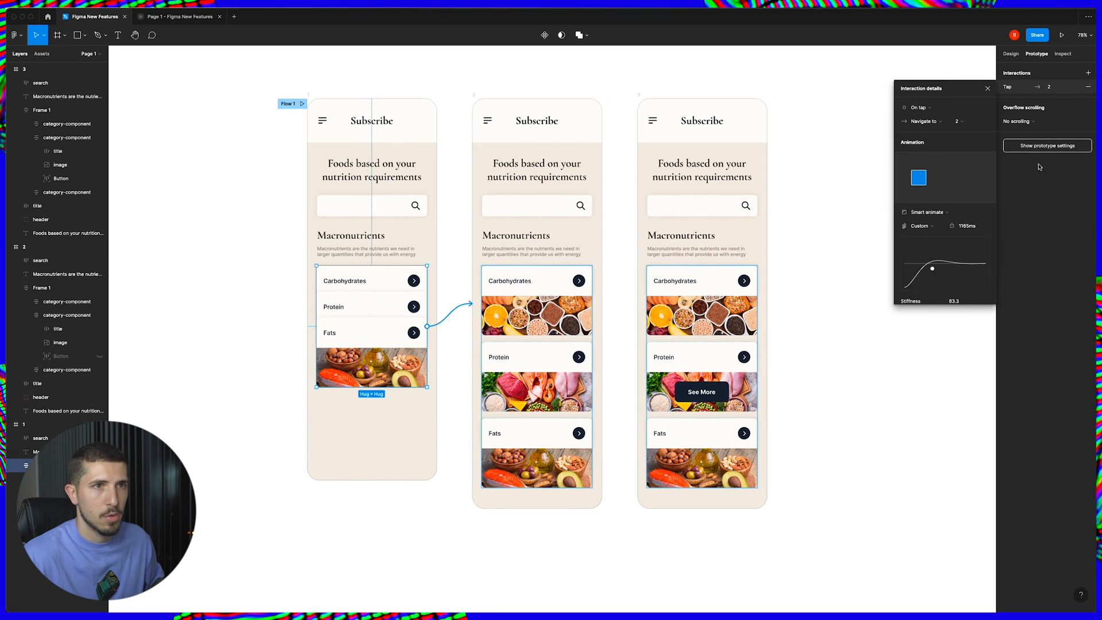
{"action": "left_click", "coordinate": [926, 211]}
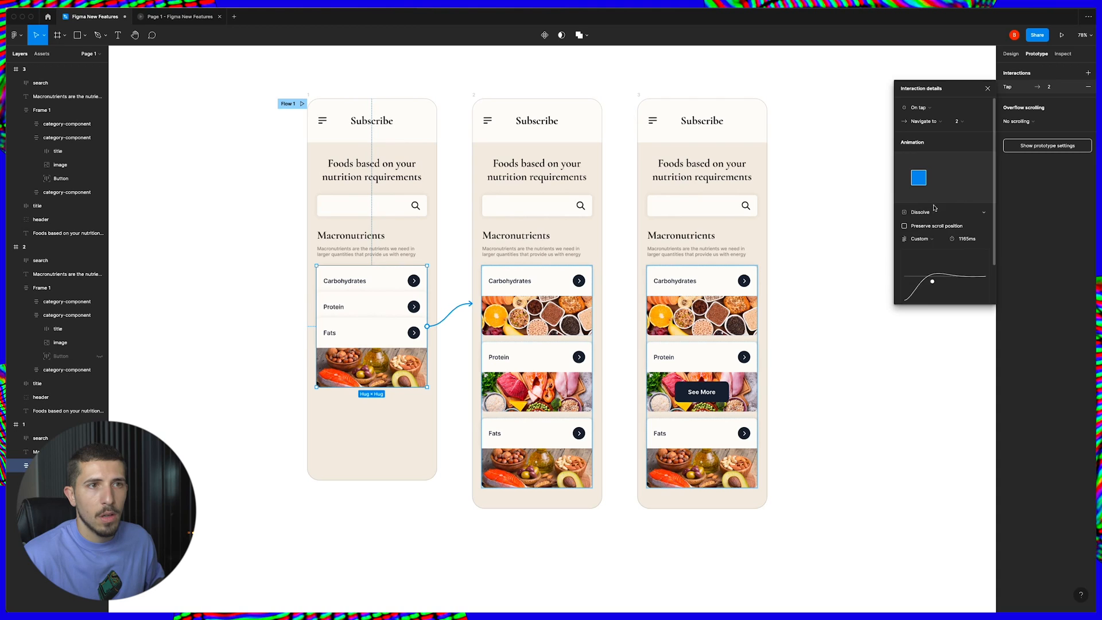
{"action": "left_click", "coordinate": [943, 212]}
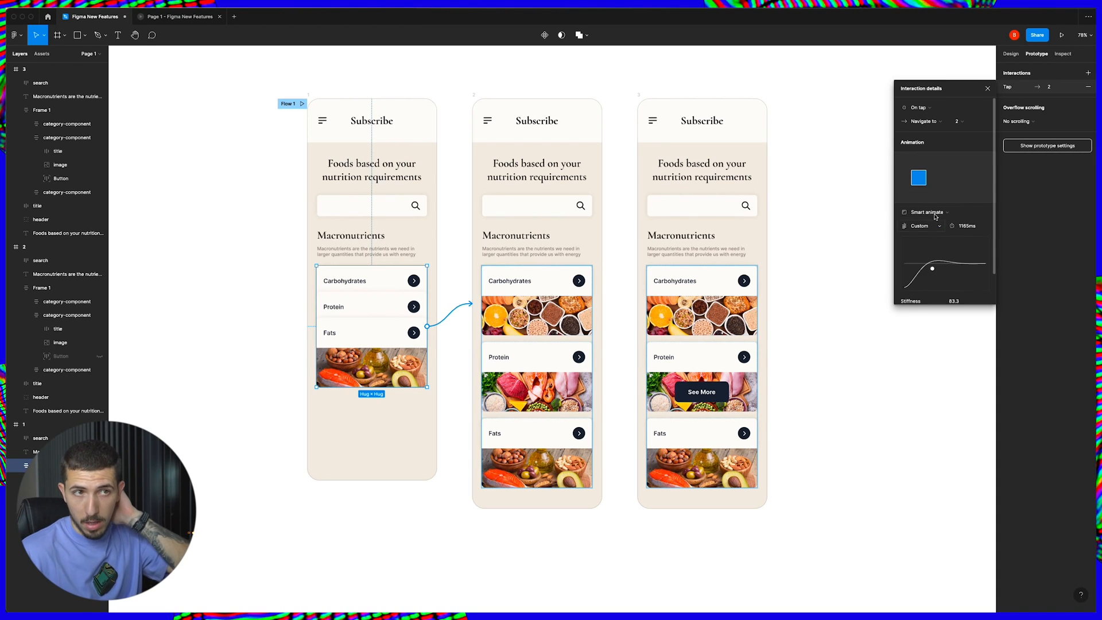
{"action": "left_click", "coordinate": [928, 212]}
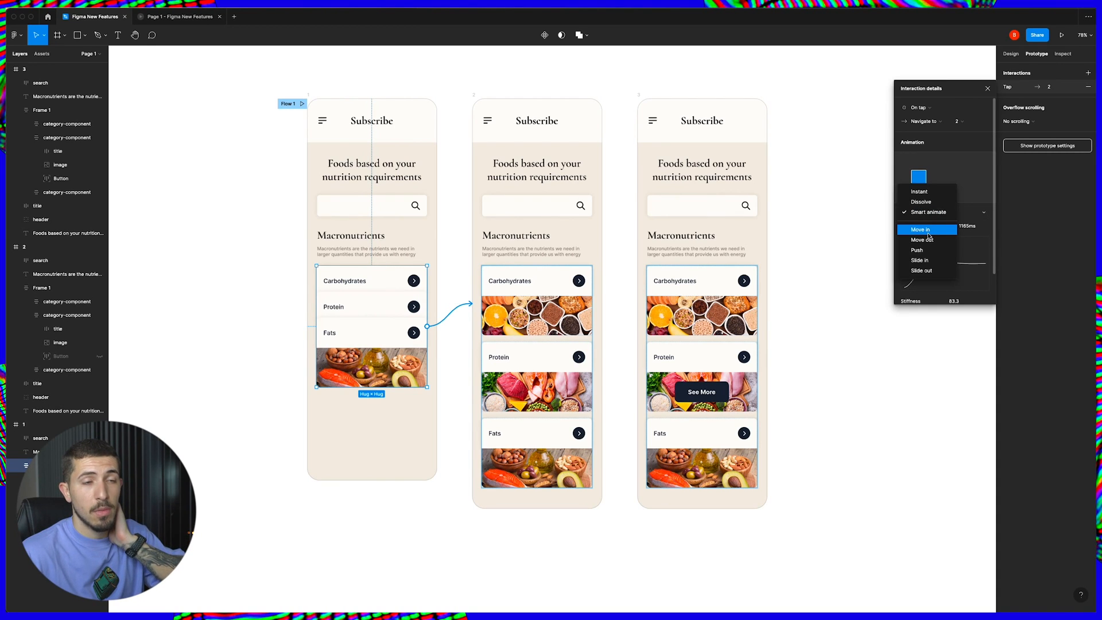
{"action": "left_click", "coordinate": [920, 229]}
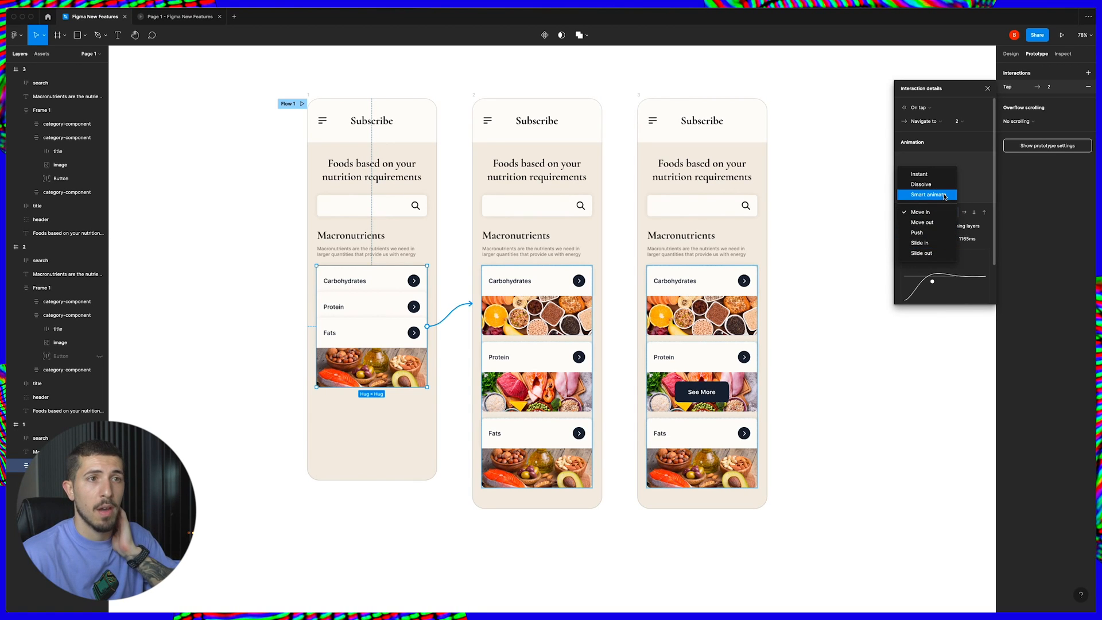
{"action": "left_click", "coordinate": [927, 195]}
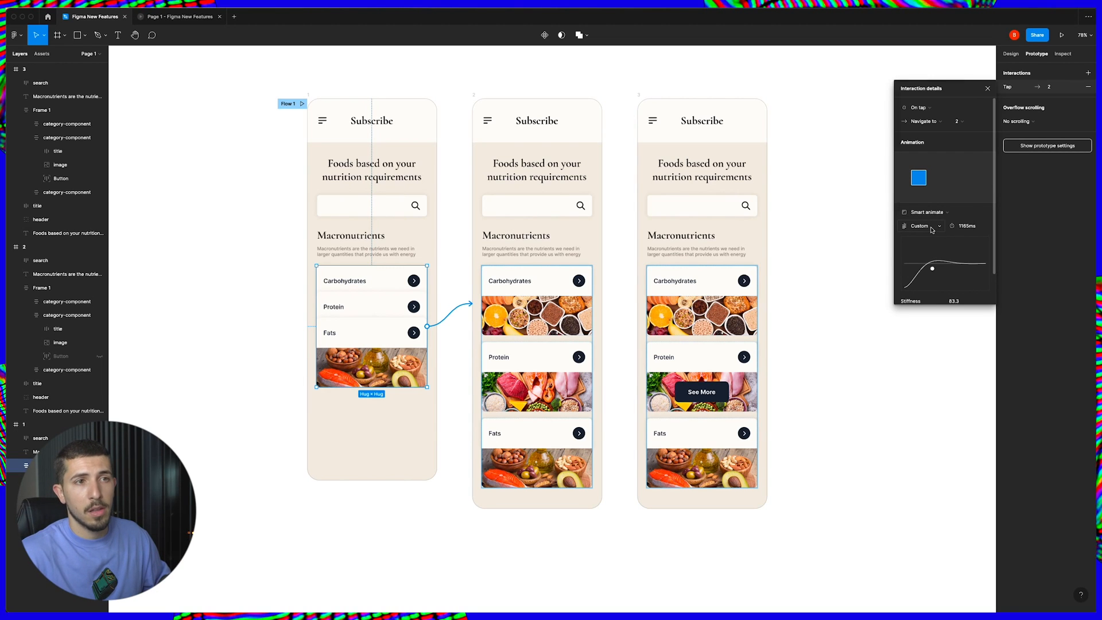
- Try Gentle and Quick, then set a custom spring easing (stiffness 342, 863 ms)
{"action": "left_click", "coordinate": [925, 225]}
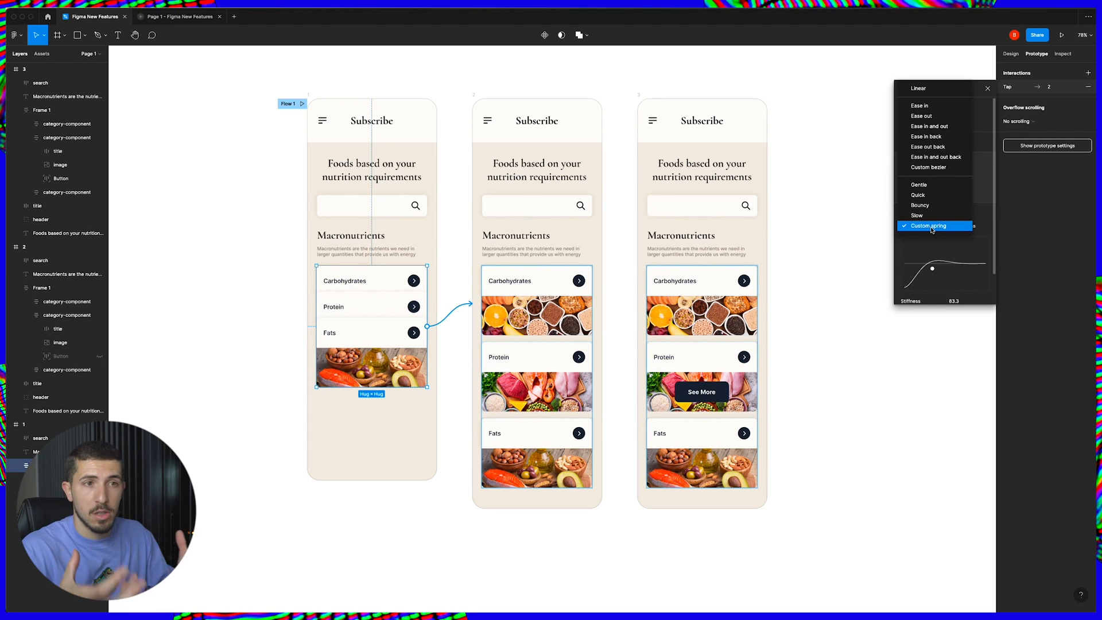
{"action": "mouse_move", "coordinate": [937, 189]}
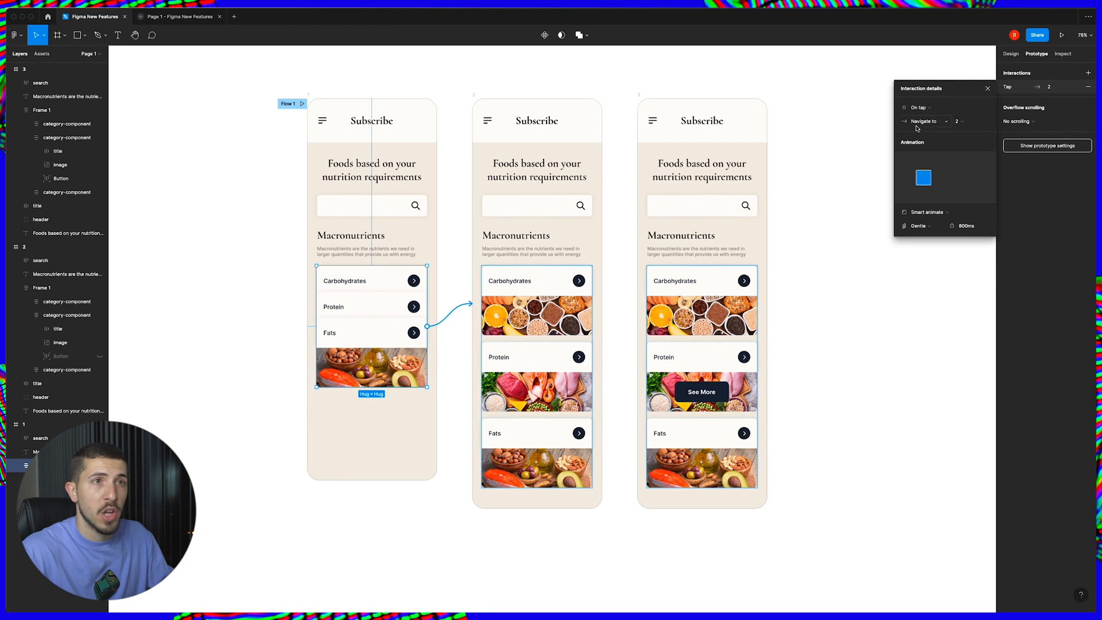
{"action": "left_click", "coordinate": [918, 225]}
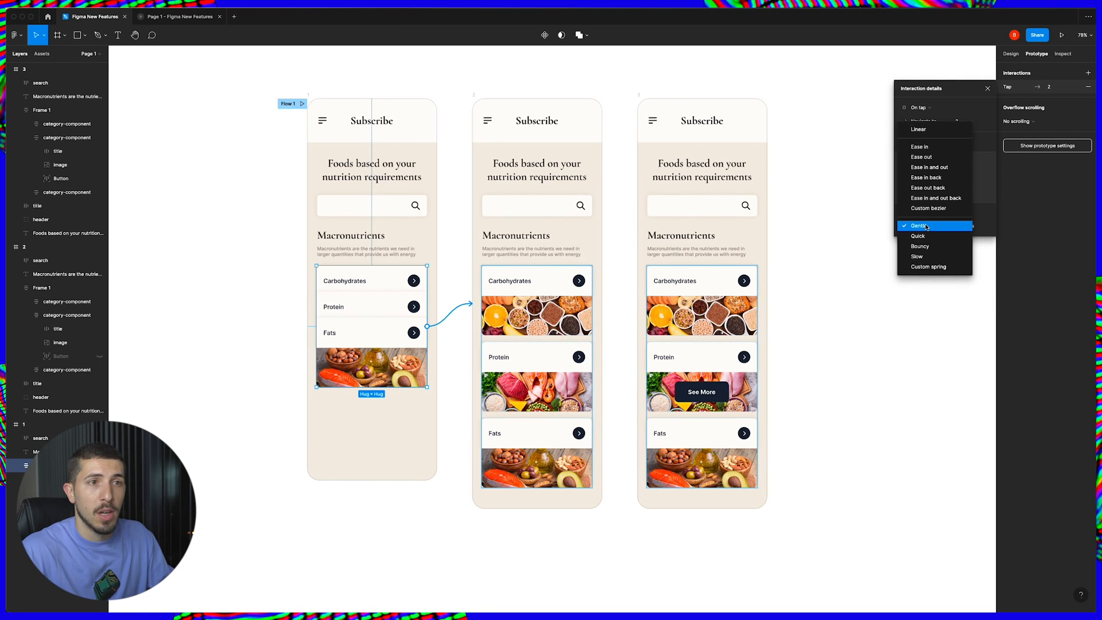
{"action": "left_click", "coordinate": [918, 236]}
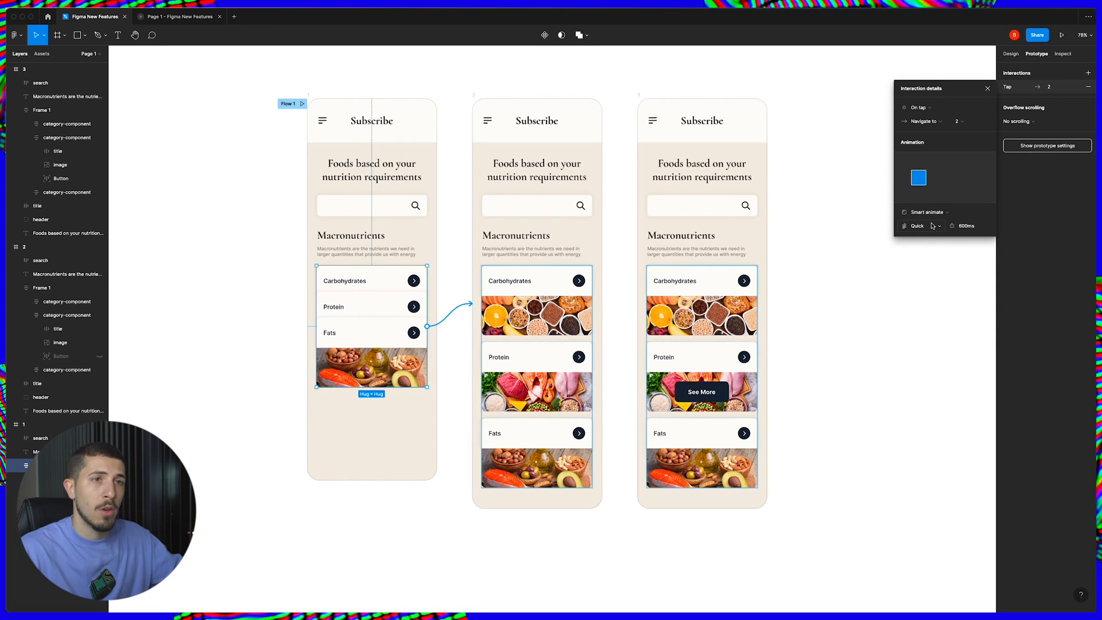
{"action": "left_click", "coordinate": [919, 226]}
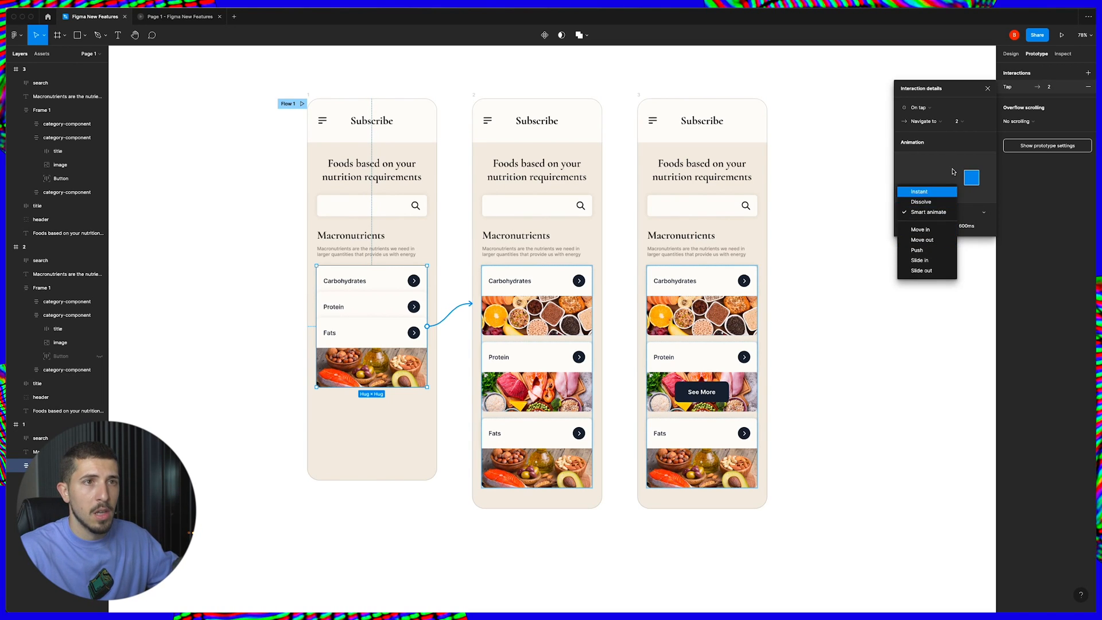
{"action": "left_click", "coordinate": [928, 212]}
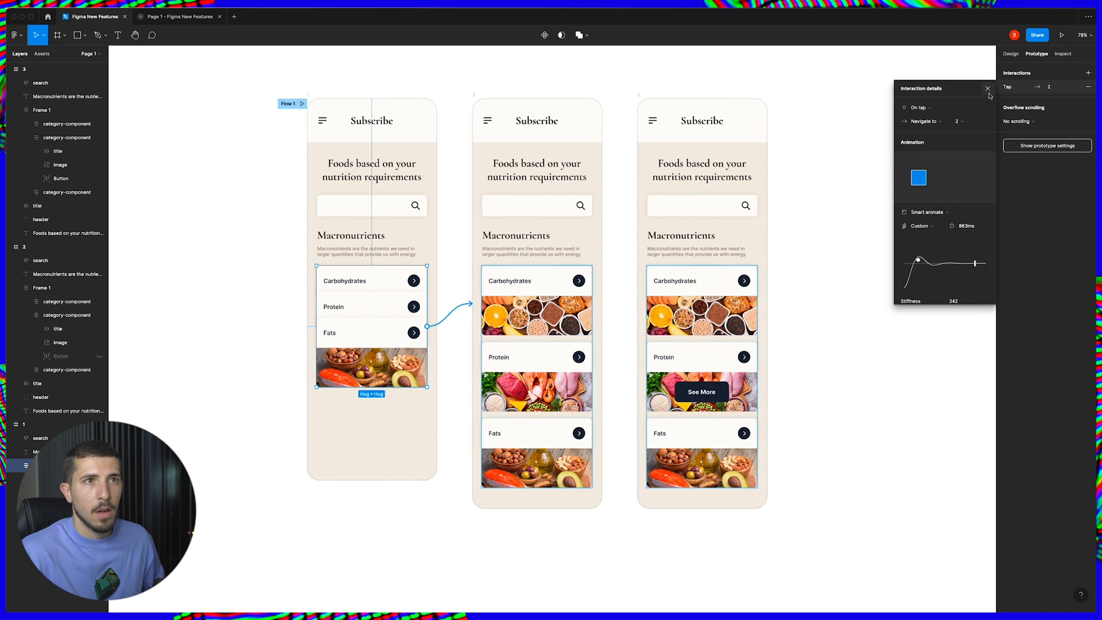
{"action": "left_click", "coordinate": [988, 88]}
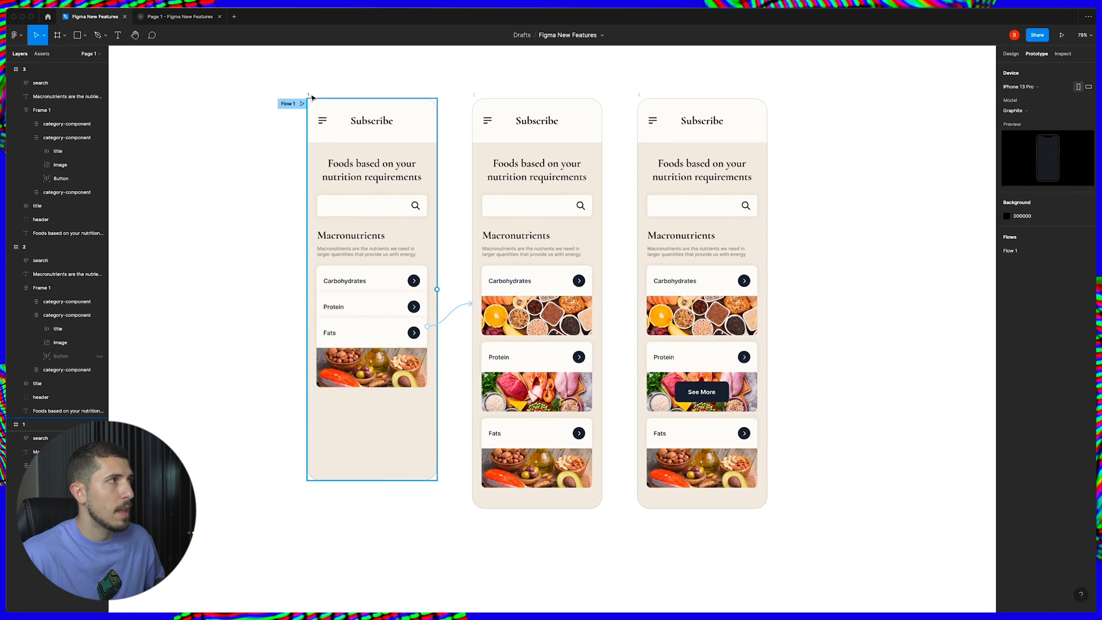
{"action": "left_click", "coordinate": [1061, 35]}
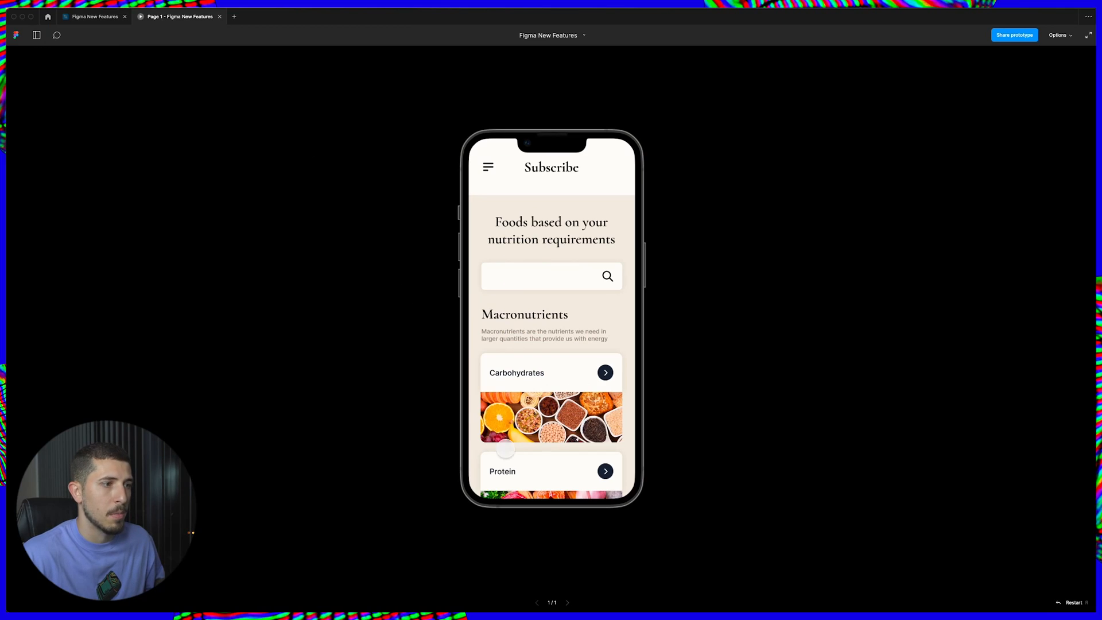
{"action": "scroll", "scroll_direction": "down", "scroll_amount": 3}
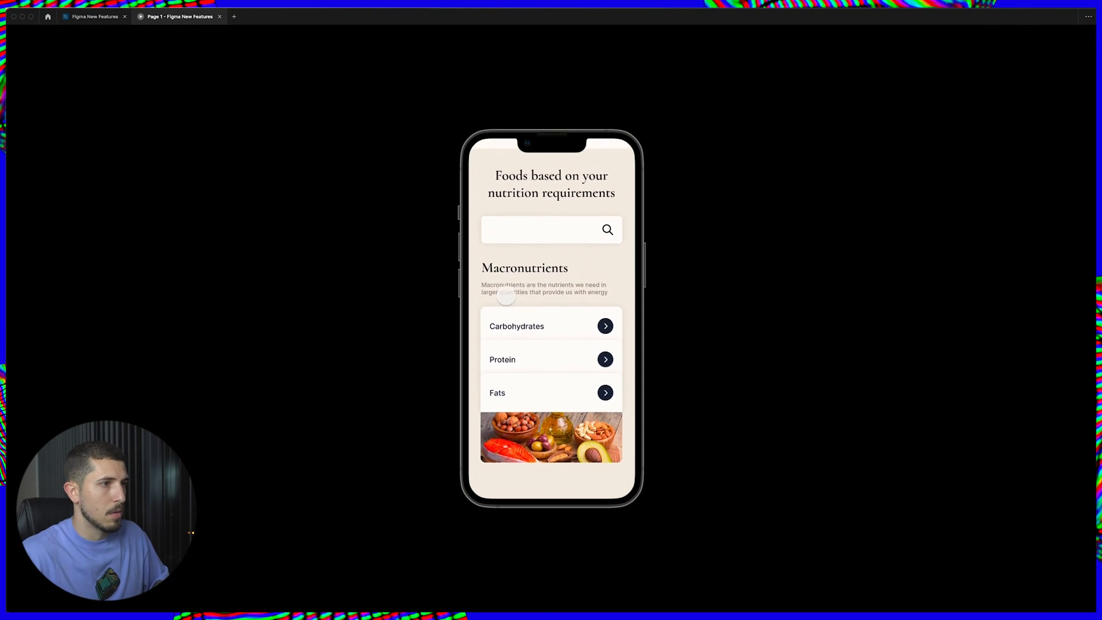
{"action": "scroll", "scroll_direction": "down", "scroll_amount": 3}
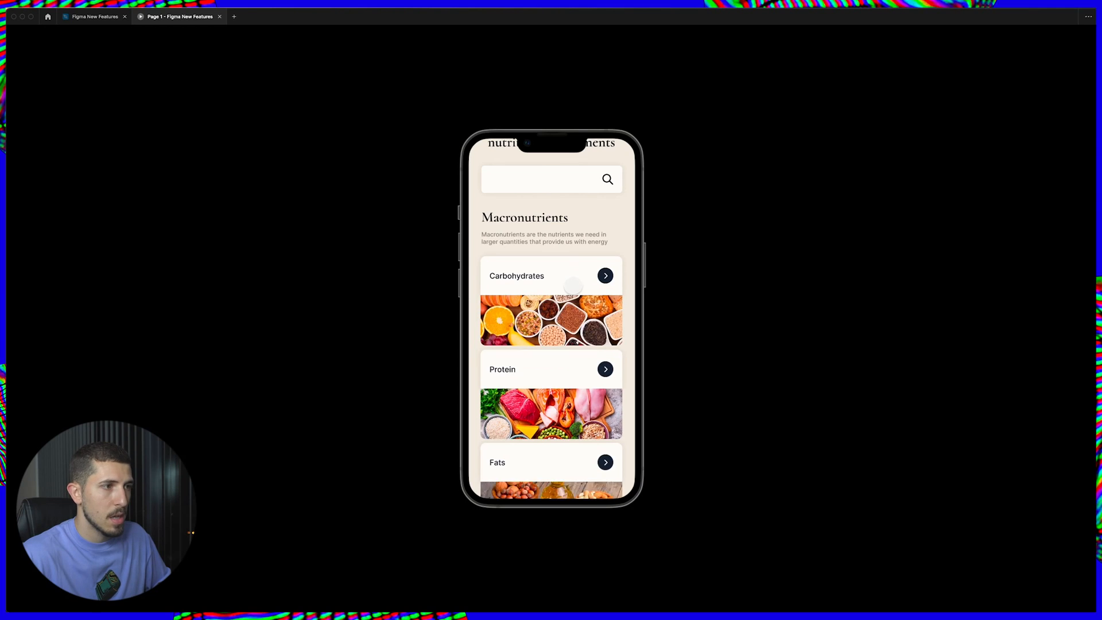
{"action": "scroll", "scroll_direction": "down", "scroll_amount": 3}
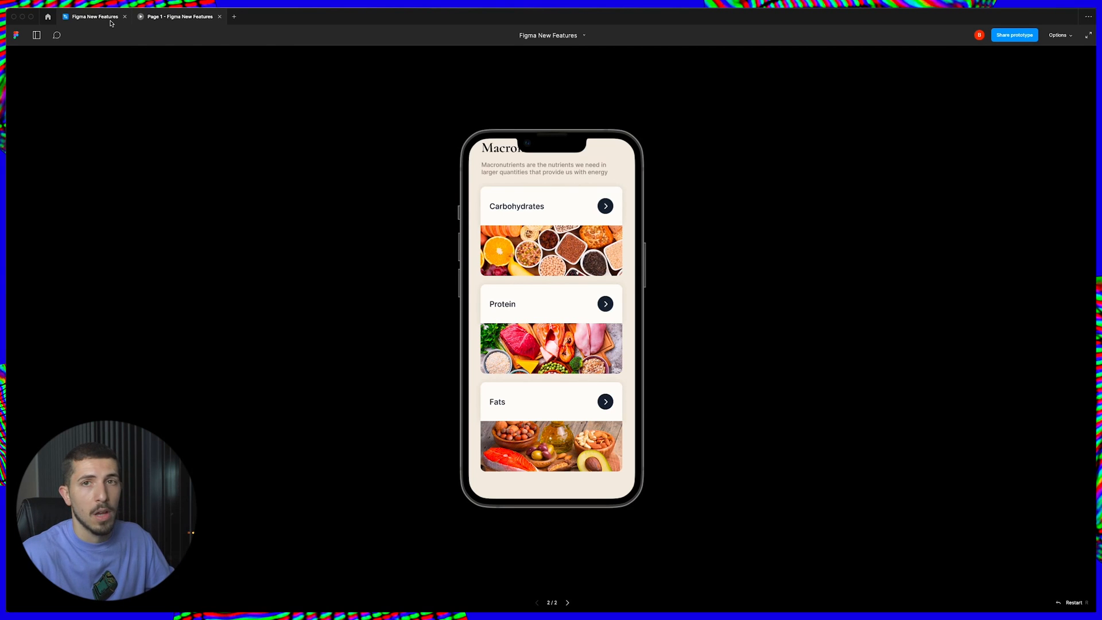
{"action": "left_click", "coordinate": [92, 17]}
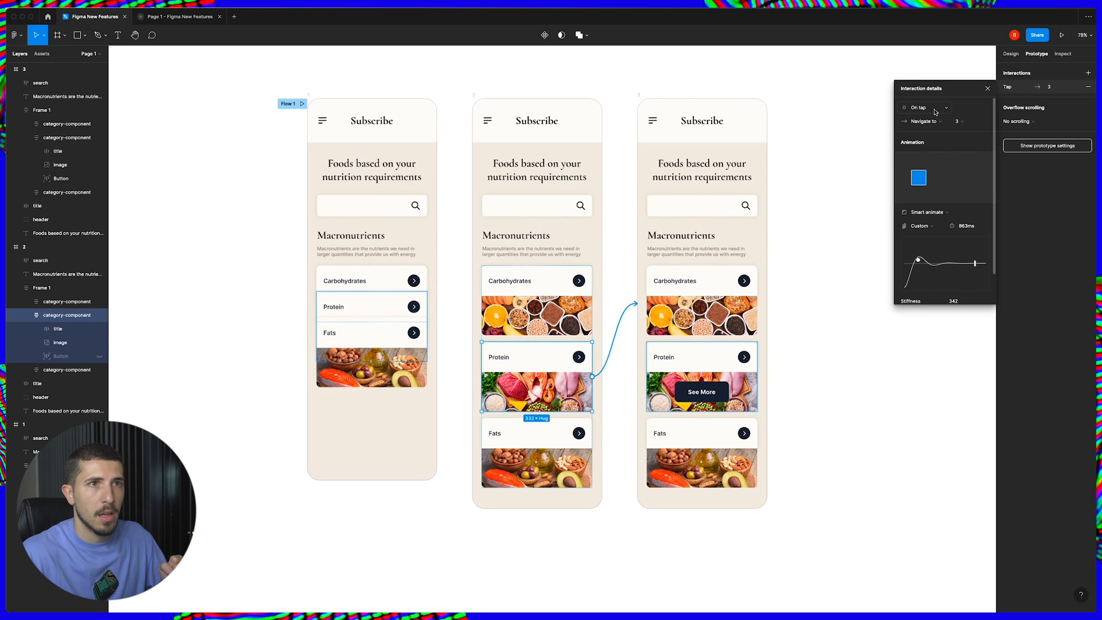
- Try While pressing, restore the Protein card's On tap trigger, and set Smart animate easing to linear 300 ms
{"action": "left_click", "coordinate": [925, 108]}
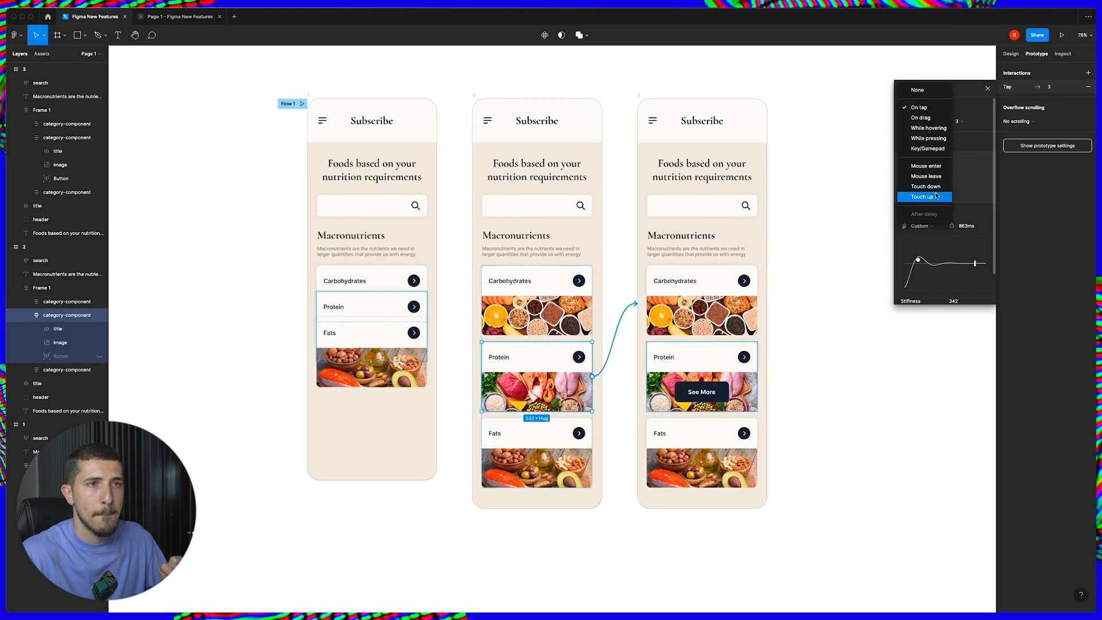
{"action": "mouse_move", "coordinate": [929, 128]}
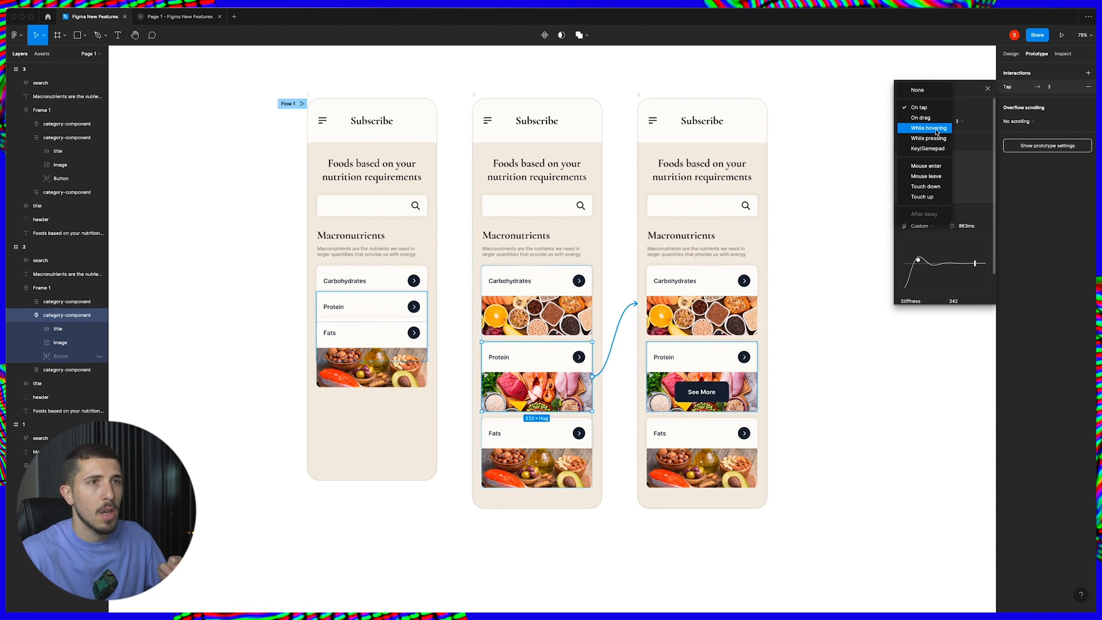
{"action": "mouse_move", "coordinate": [927, 138]}
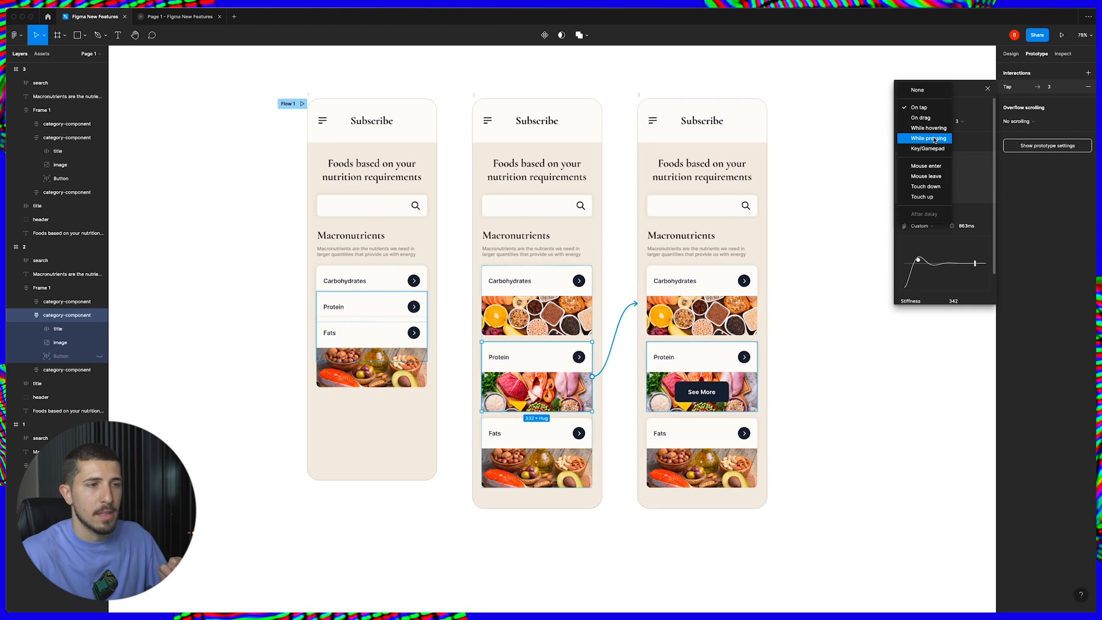
{"action": "left_click", "coordinate": [927, 138]}
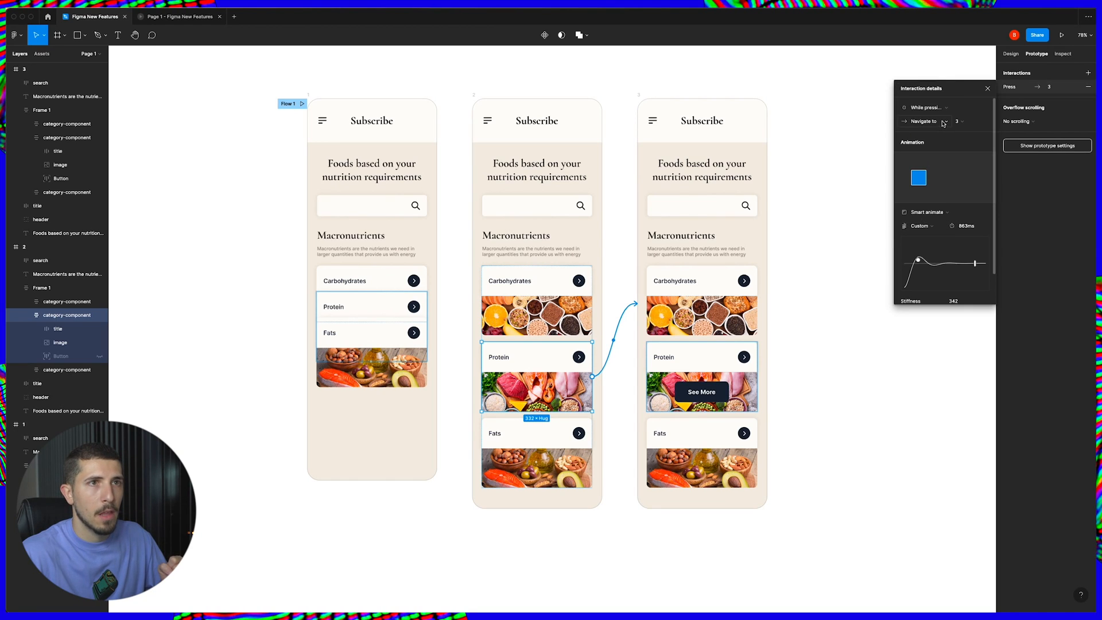
{"action": "left_click", "coordinate": [924, 107]}
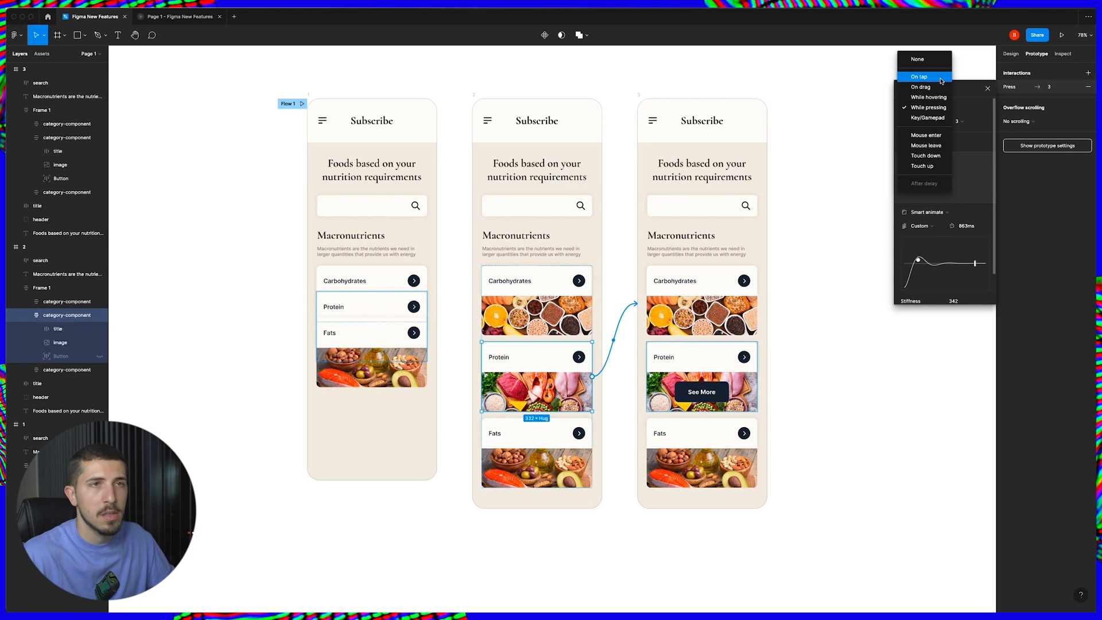
{"action": "mouse_move", "coordinate": [925, 74]}
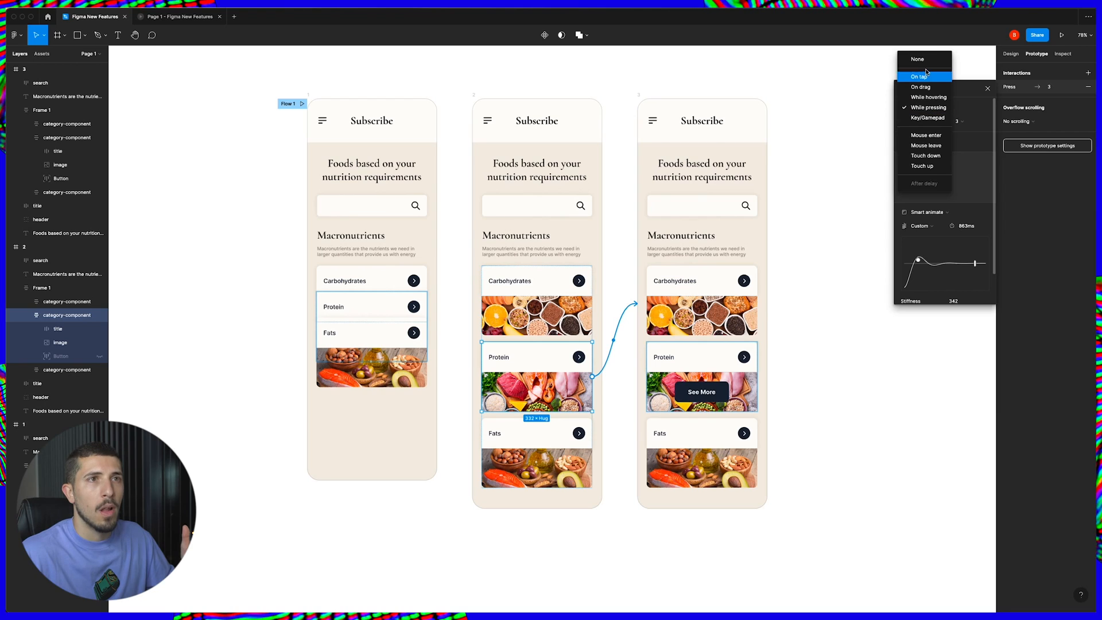
{"action": "left_click", "coordinate": [917, 77]}
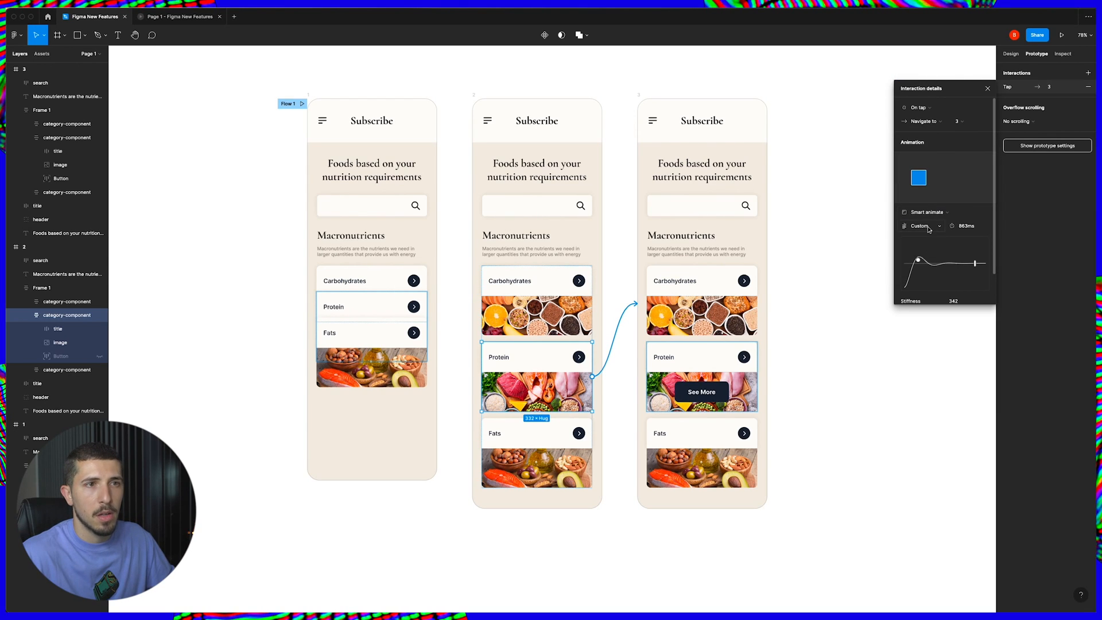
{"action": "left_click", "coordinate": [924, 226]}
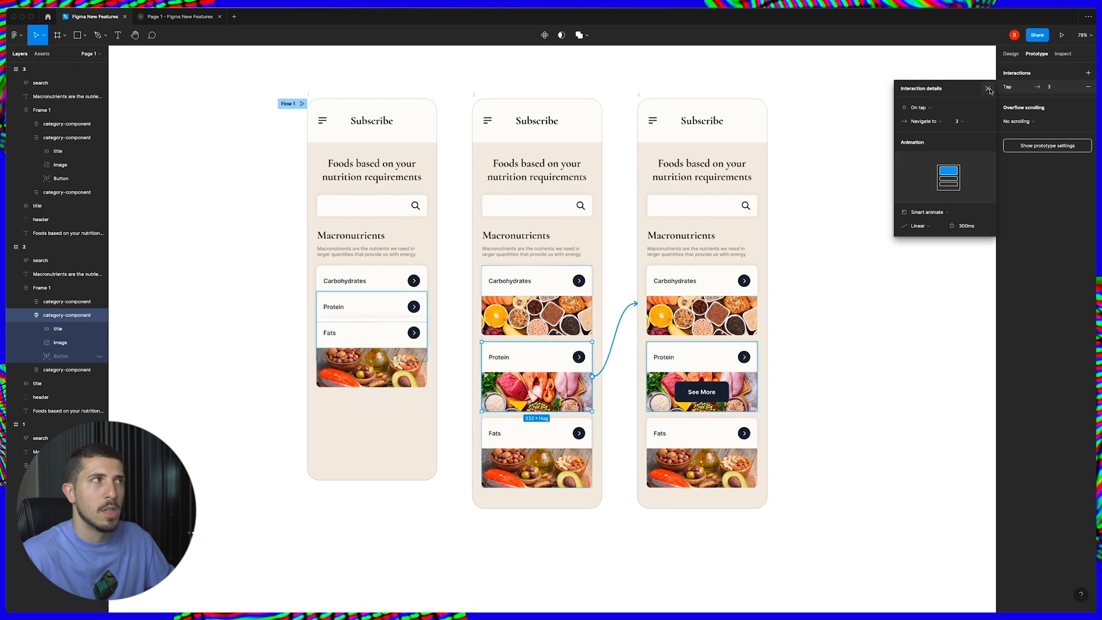
{"action": "left_click", "coordinate": [989, 88]}
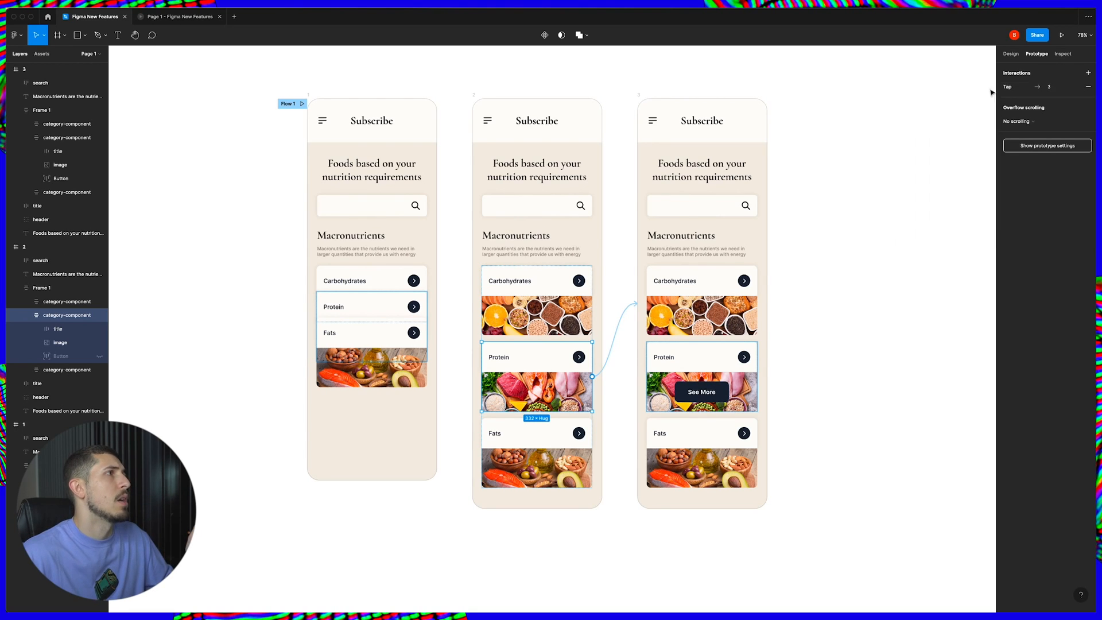